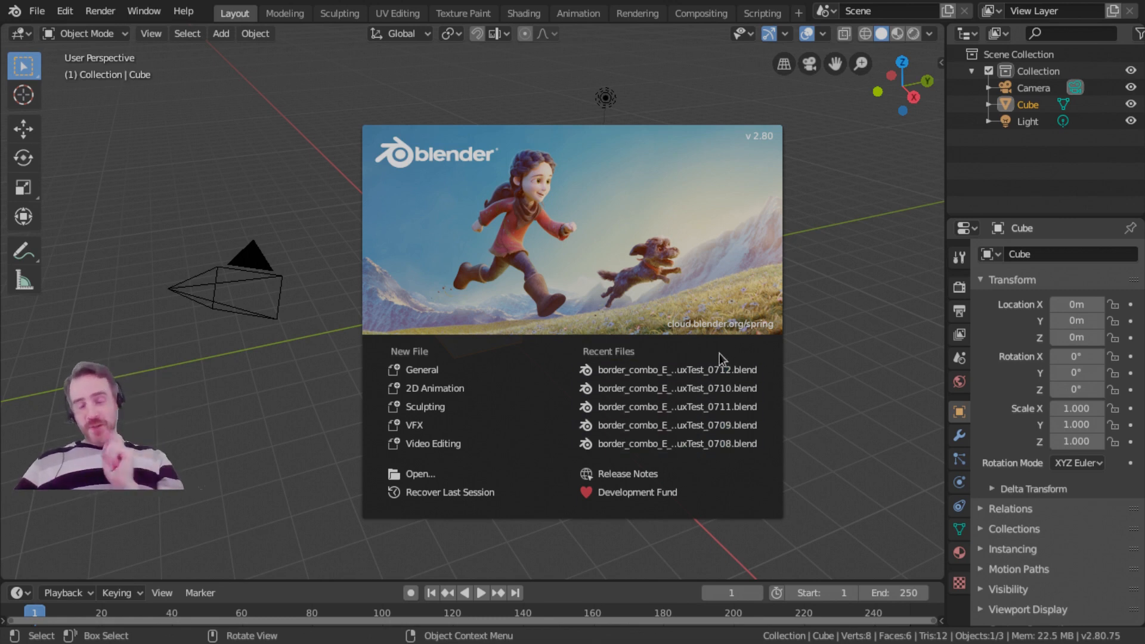
- Close the splash screen and orbit the viewport around the default cube
{"action": "left_click", "coordinate": [271, 106]}
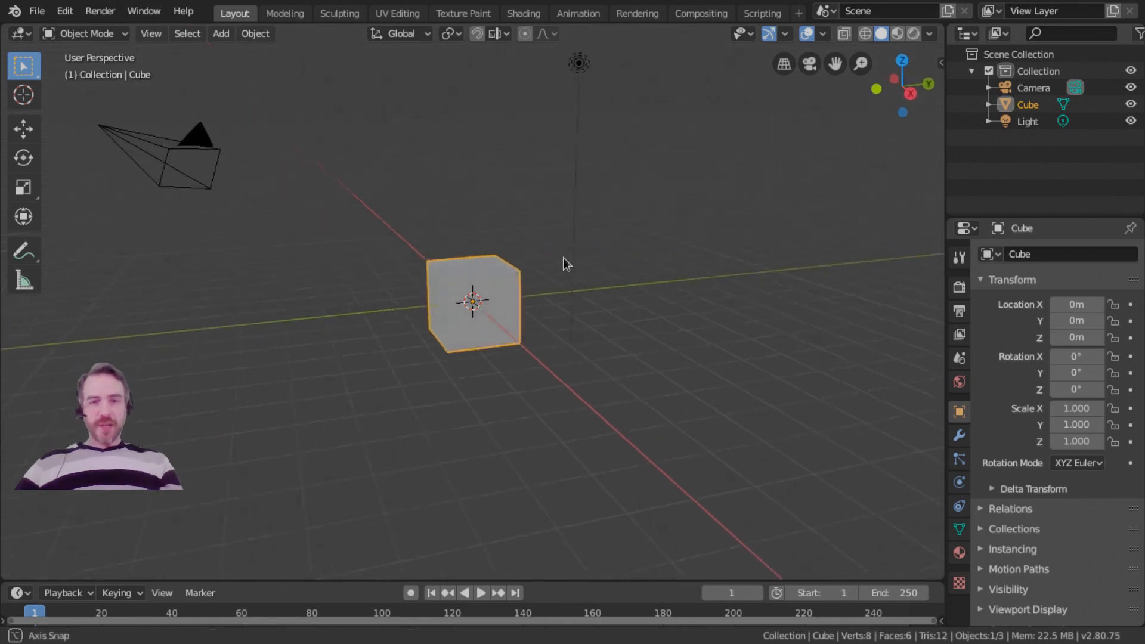
{"action": "left_click_drag", "start_coordinate": [566, 263], "coordinate": [649, 308]}
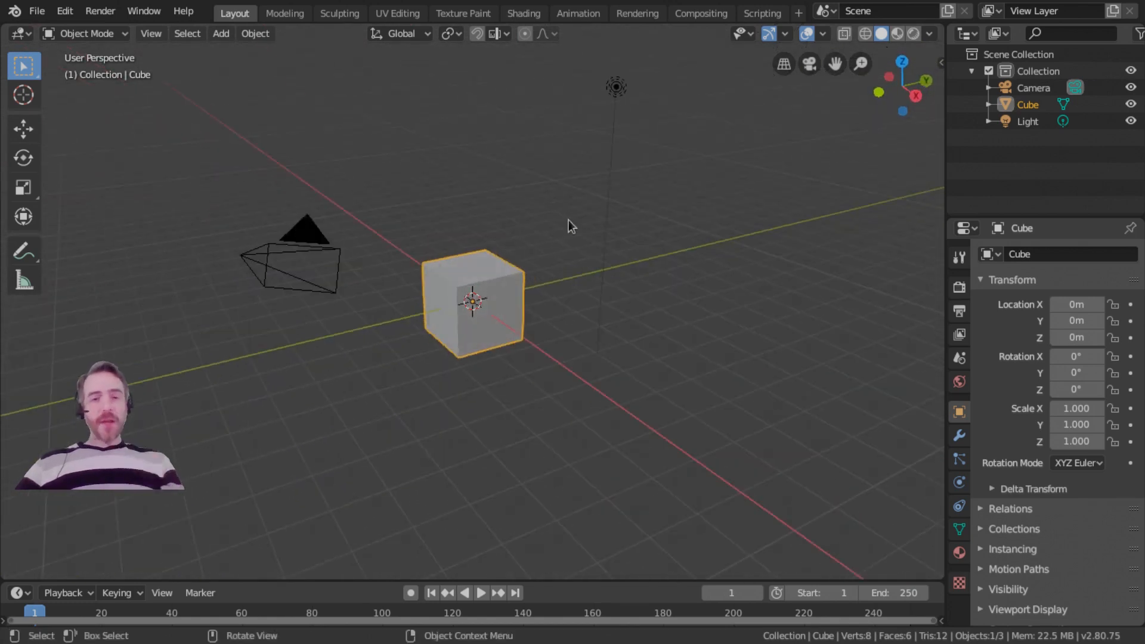
{"action": "mouse_move", "coordinate": [556, 239]}
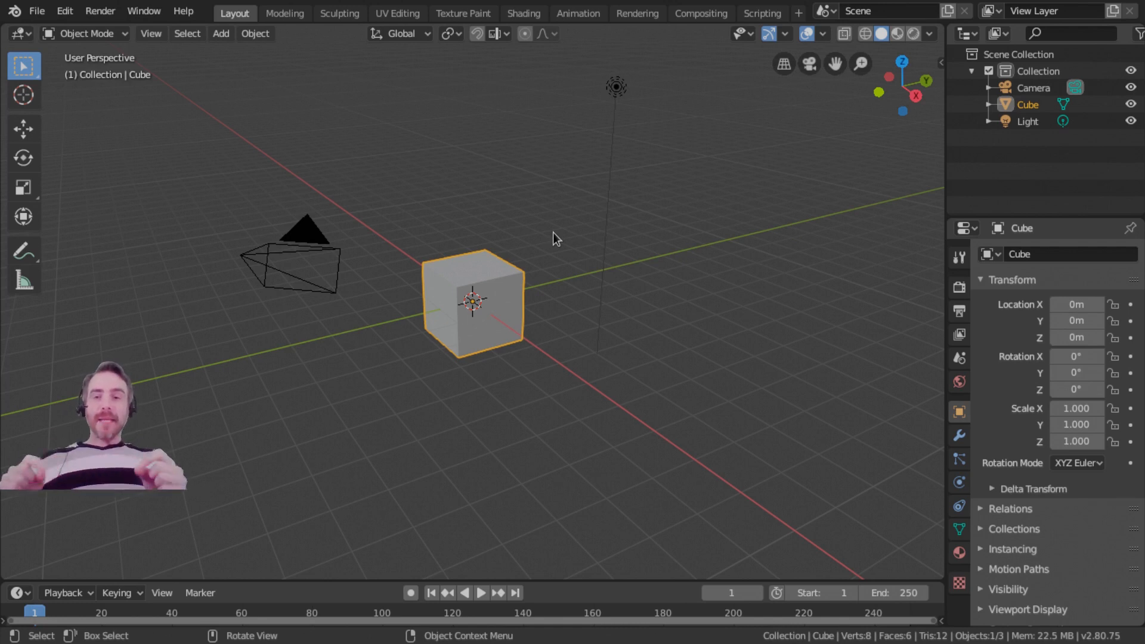
{"action": "mouse_move", "coordinate": [400, 34]}
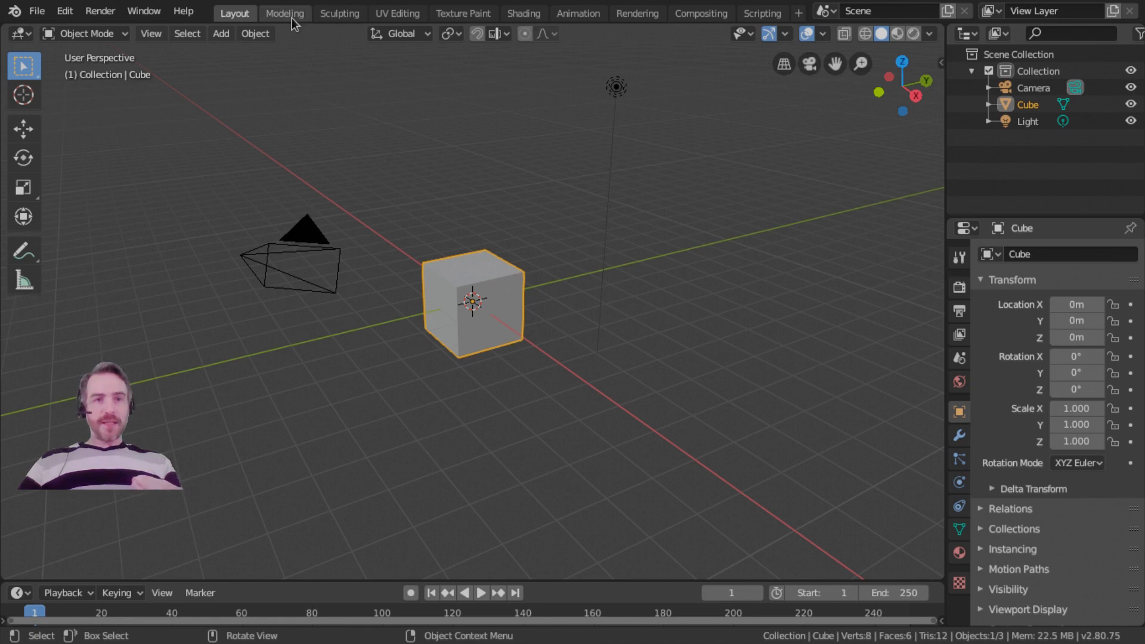
- Visit the Modeling, UV Editing and Shading workspaces, then switch to Rendering
{"action": "left_click", "coordinate": [284, 13]}
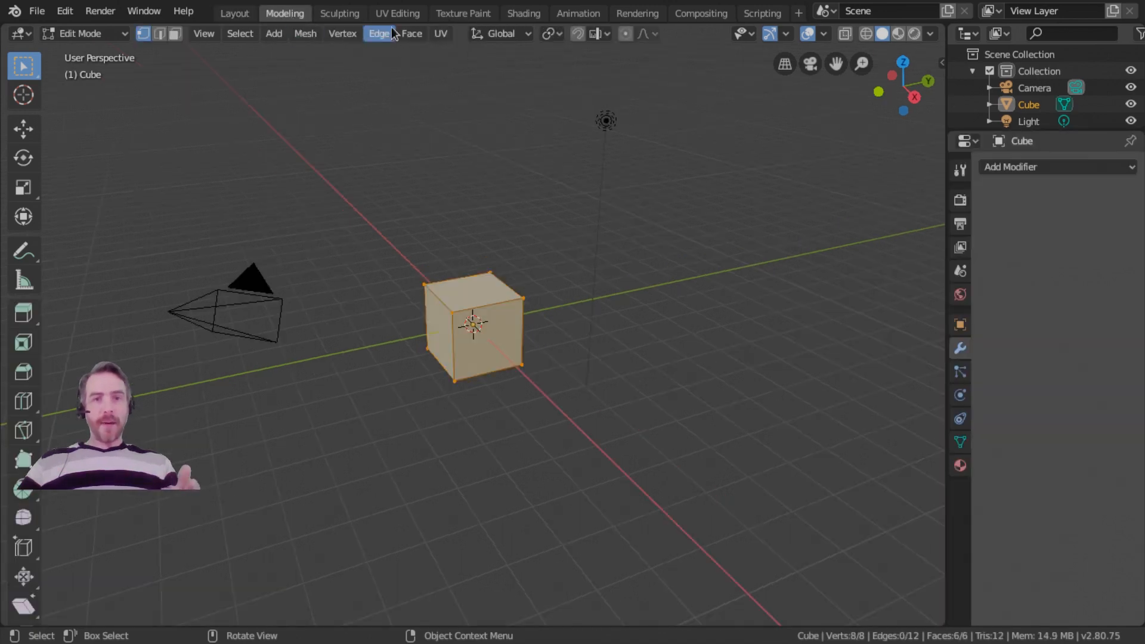
{"action": "left_click", "coordinate": [397, 13]}
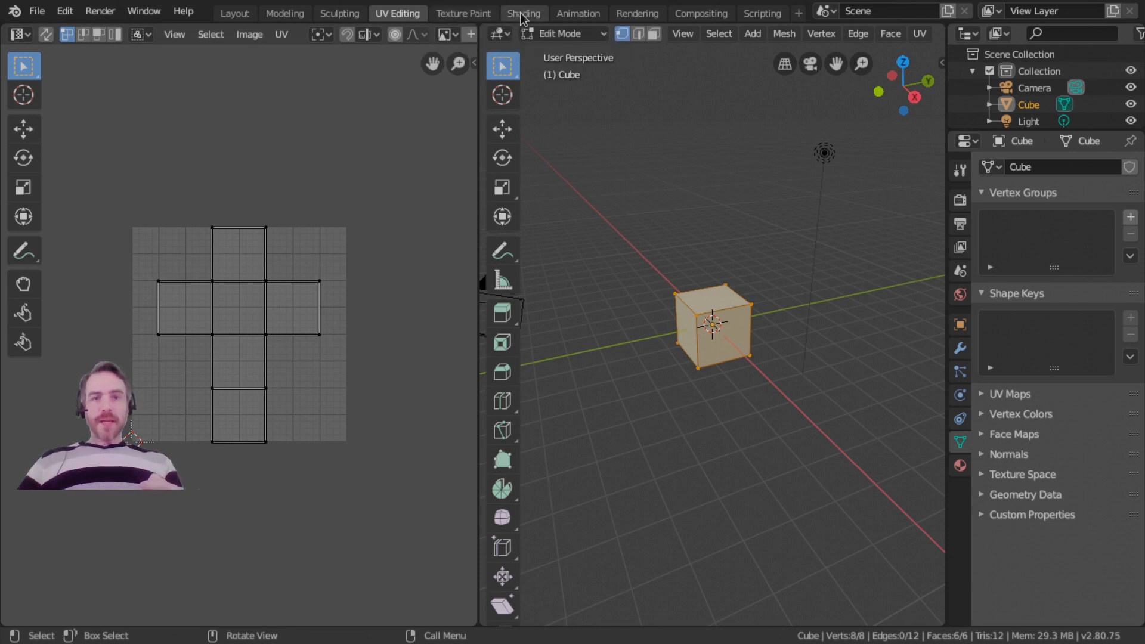
{"action": "left_click", "coordinate": [523, 13]}
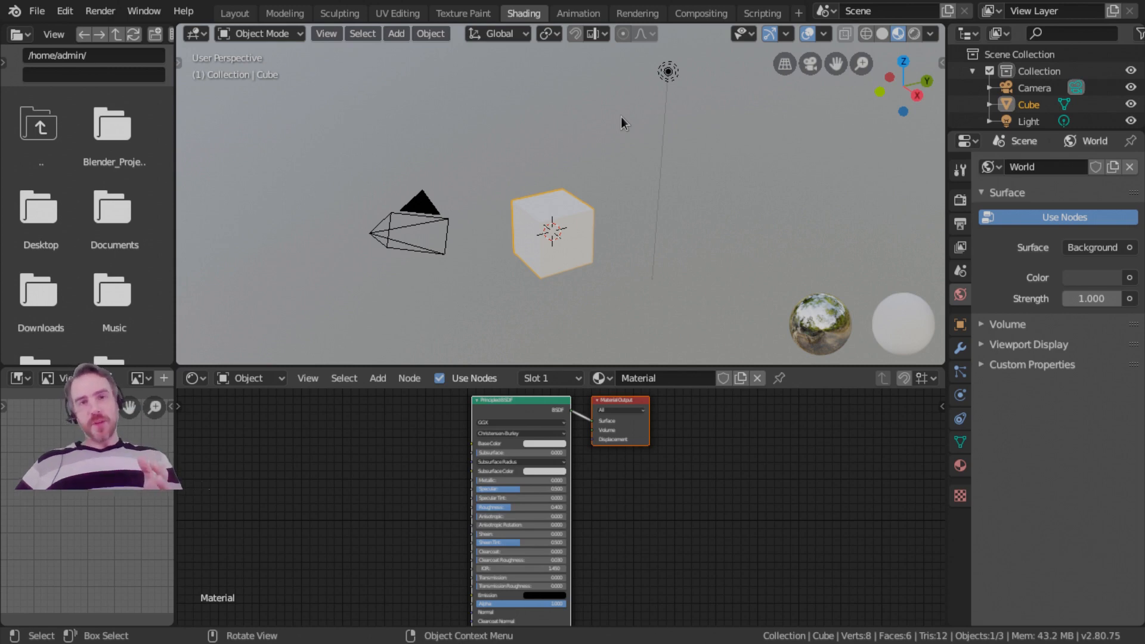
{"action": "mouse_move", "coordinate": [523, 13]}
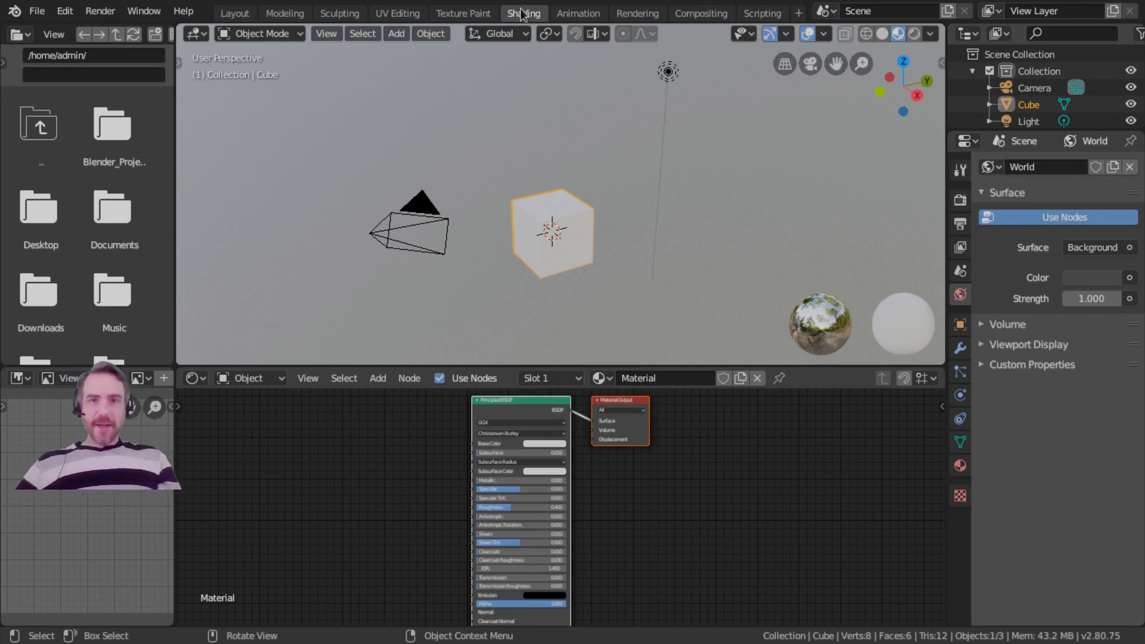
{"action": "left_click", "coordinate": [636, 13]}
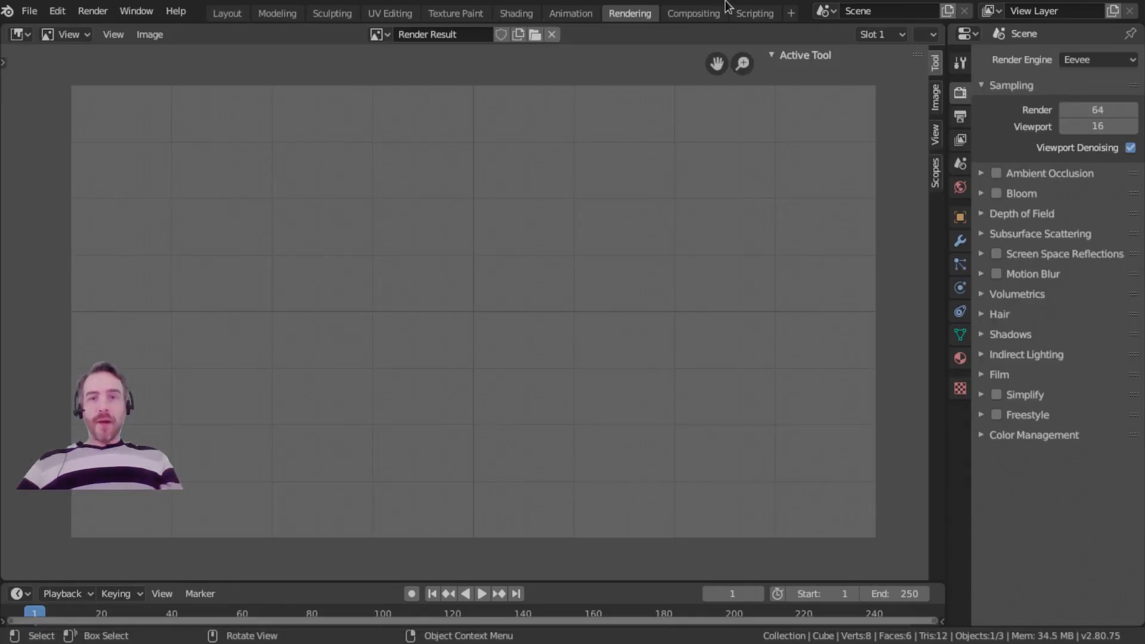
{"action": "mouse_move", "coordinate": [755, 13]}
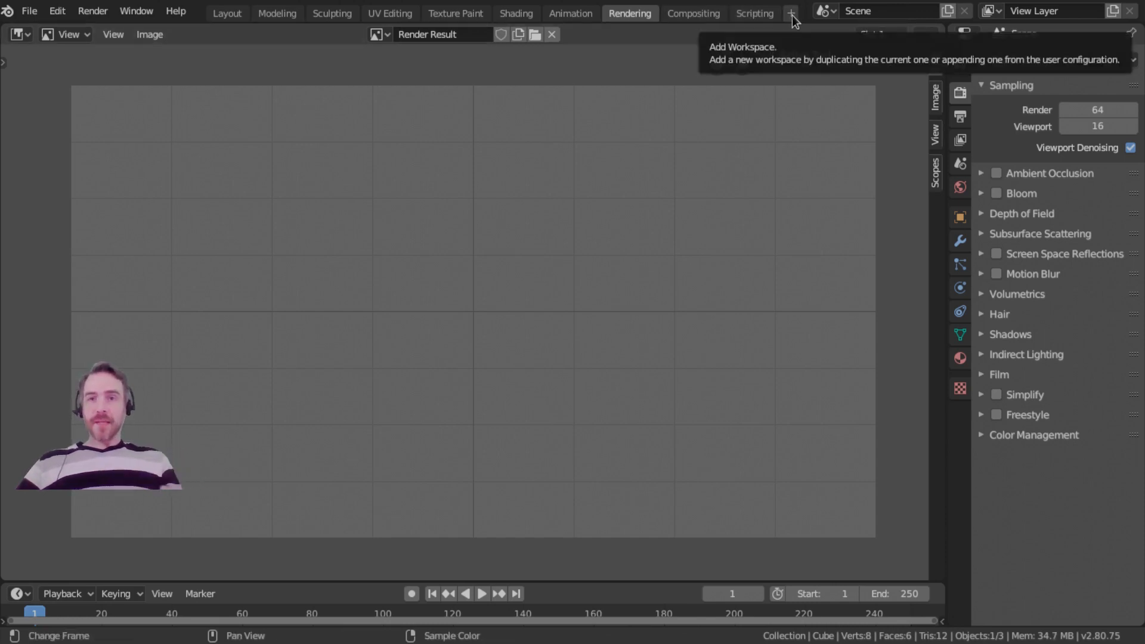
- Open the add-workspace menu listing General, 2D Animation, VFX and Video Editing templates
{"action": "left_click", "coordinate": [791, 13]}
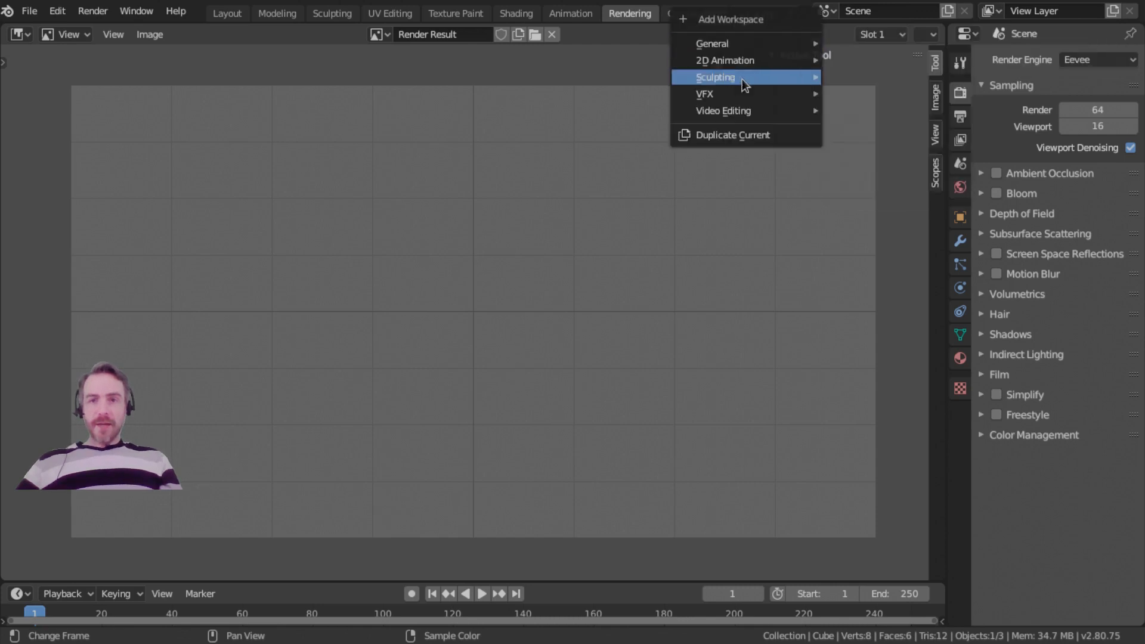
{"action": "mouse_move", "coordinate": [704, 94]}
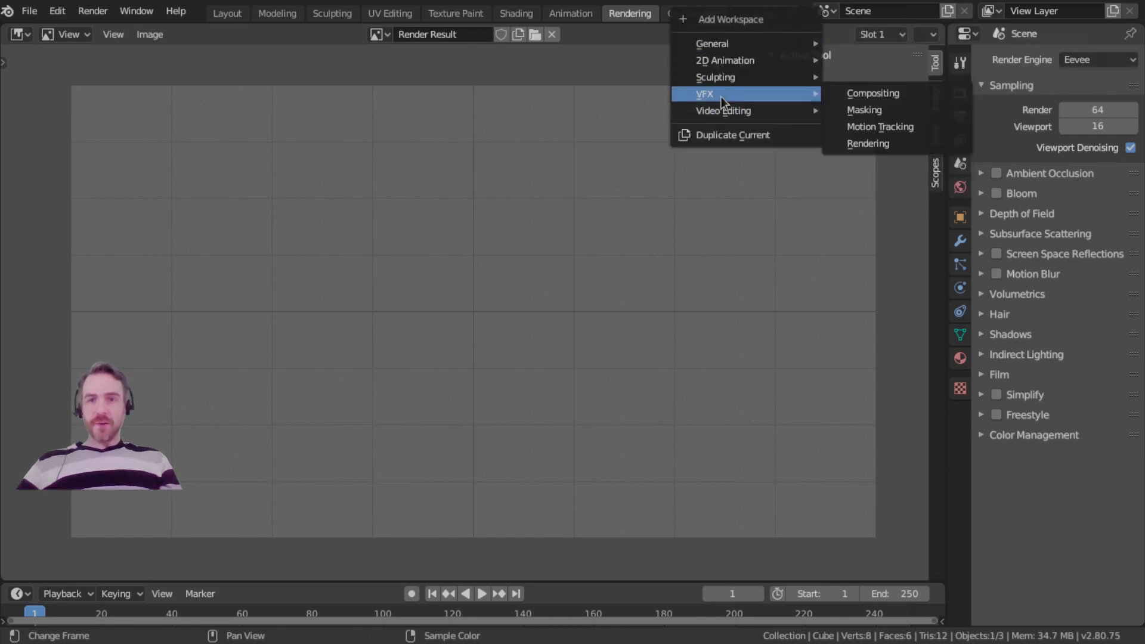
{"action": "mouse_move", "coordinate": [872, 93]}
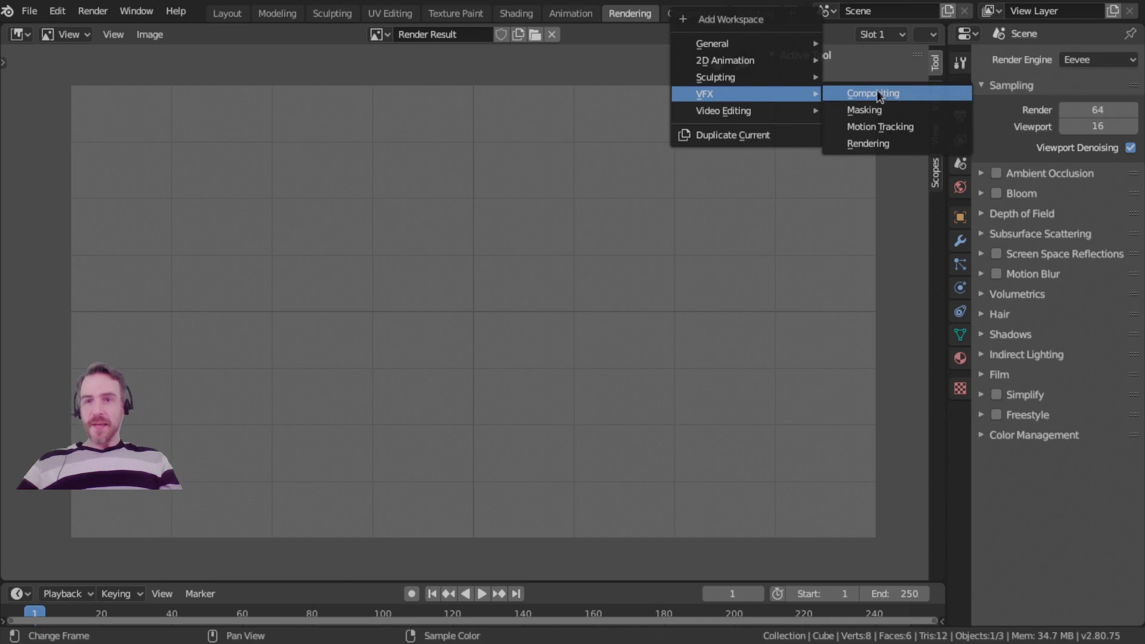
{"action": "mouse_move", "coordinate": [877, 143]}
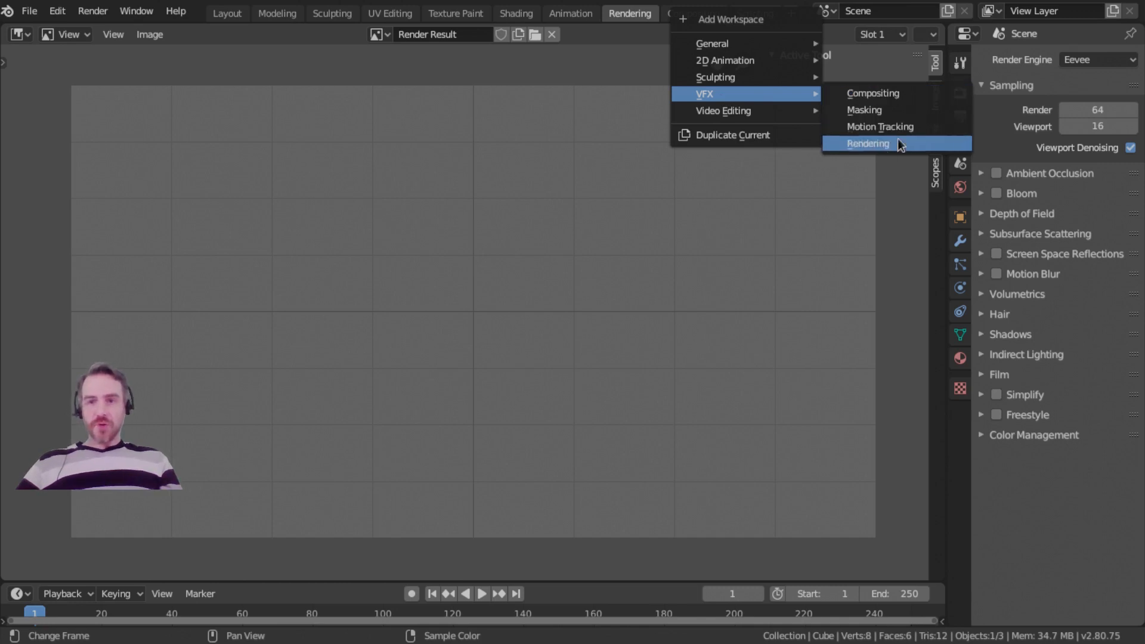
{"action": "mouse_move", "coordinate": [723, 60]}
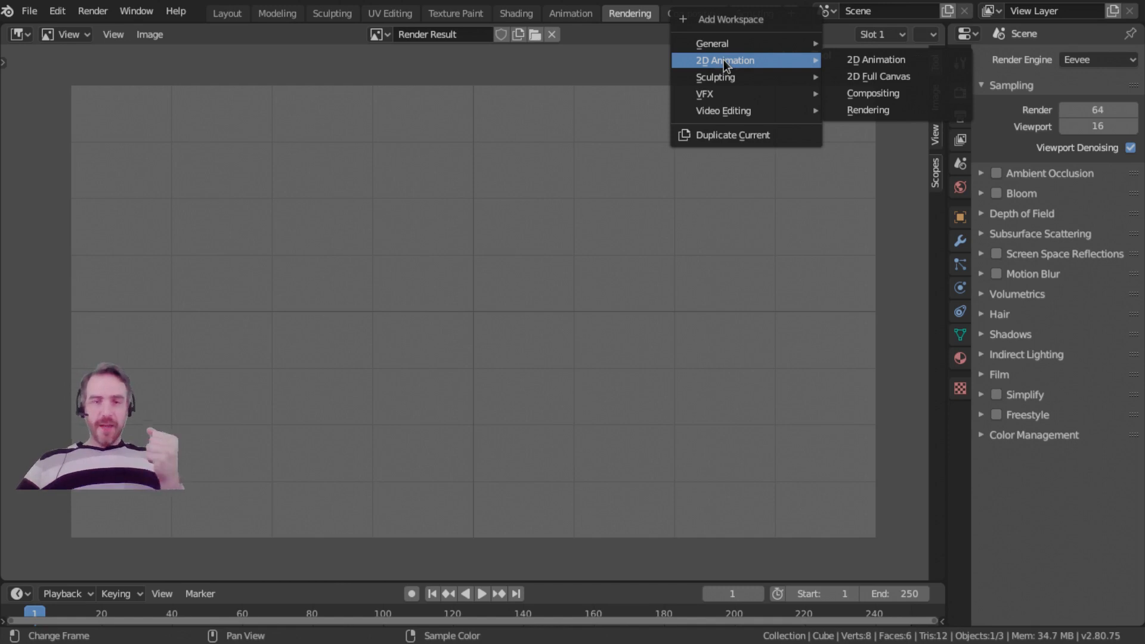
{"action": "mouse_move", "coordinate": [723, 110]}
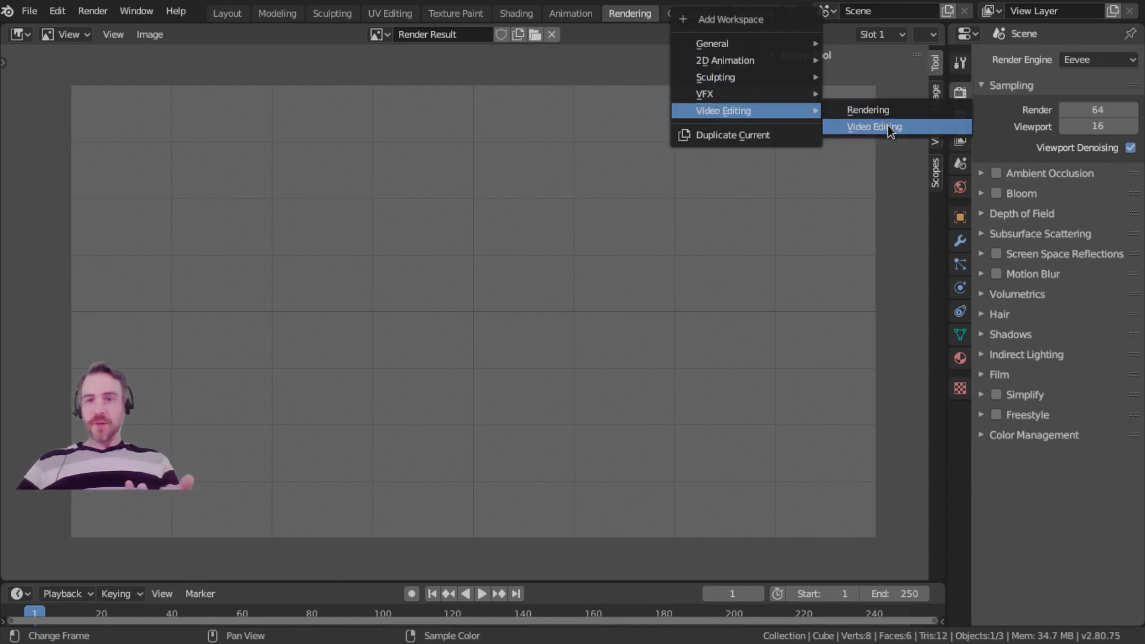
- Add the Video Editing workspace, move the playhead, and dismiss the sequencer context menu
{"action": "left_click", "coordinate": [874, 127]}
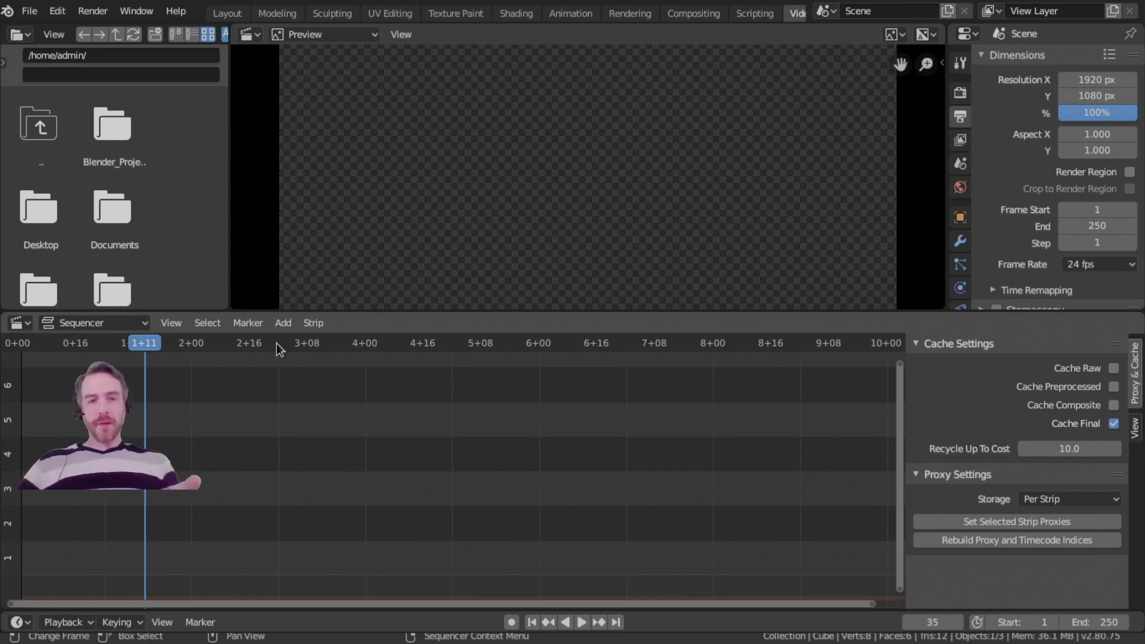
{"action": "left_click", "coordinate": [582, 622]}
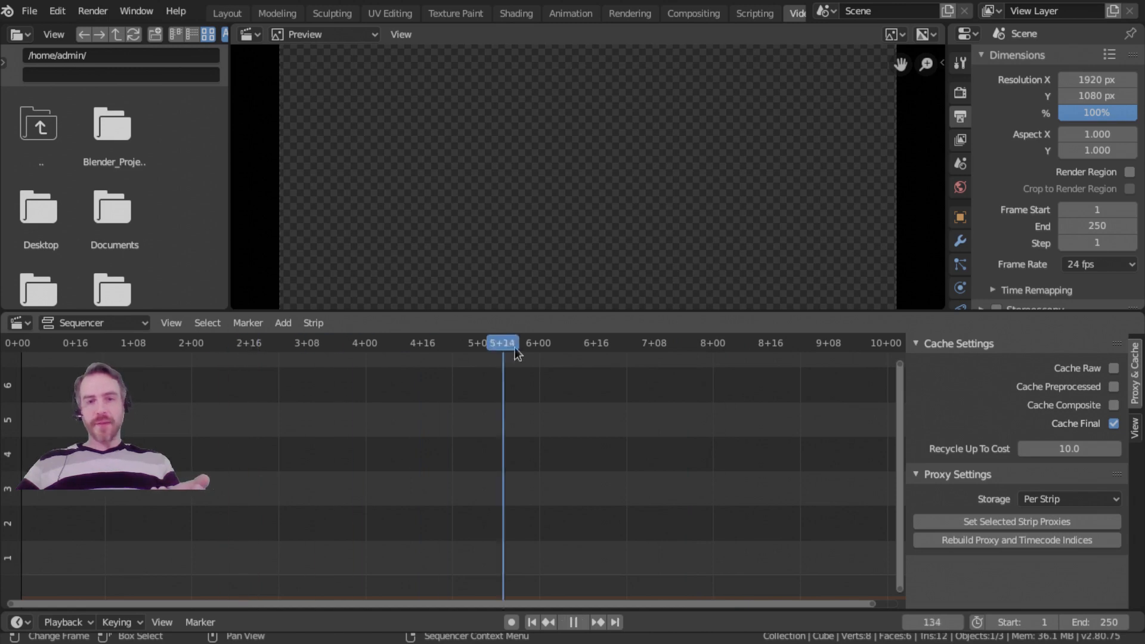
{"action": "left_click", "coordinate": [279, 343]}
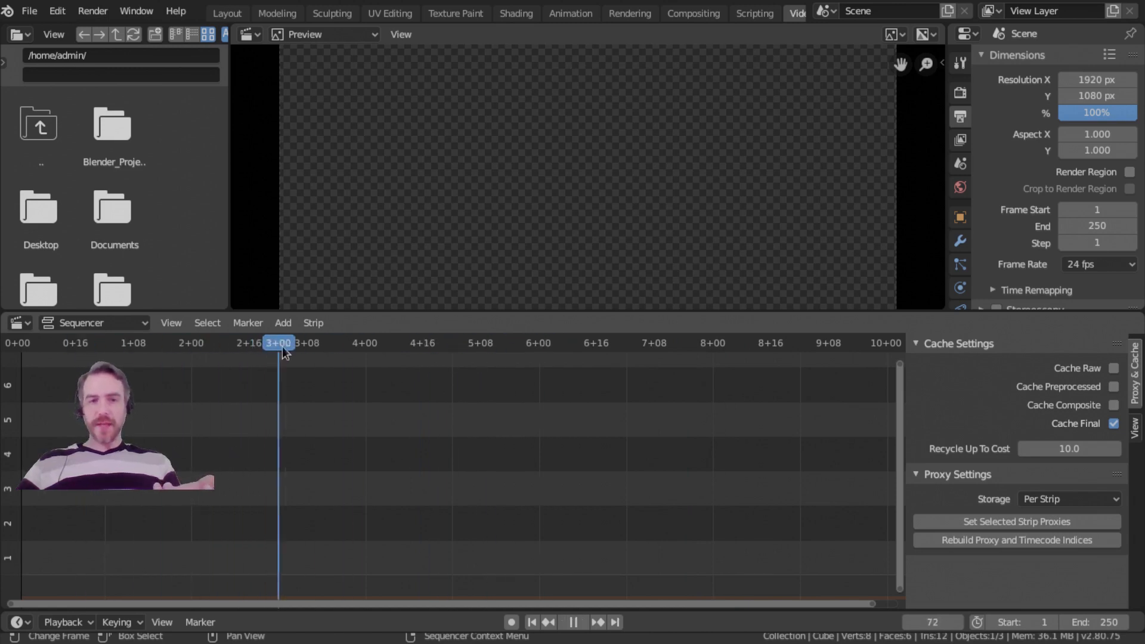
{"action": "left_click", "coordinate": [574, 621]}
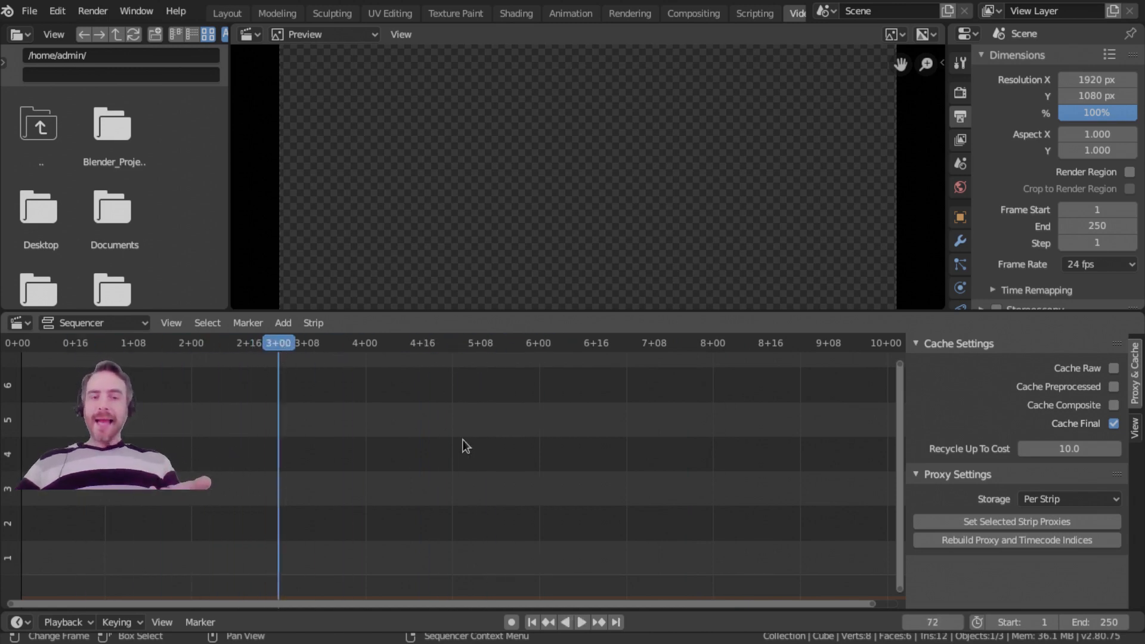
{"action": "right_click", "coordinate": [466, 446]}
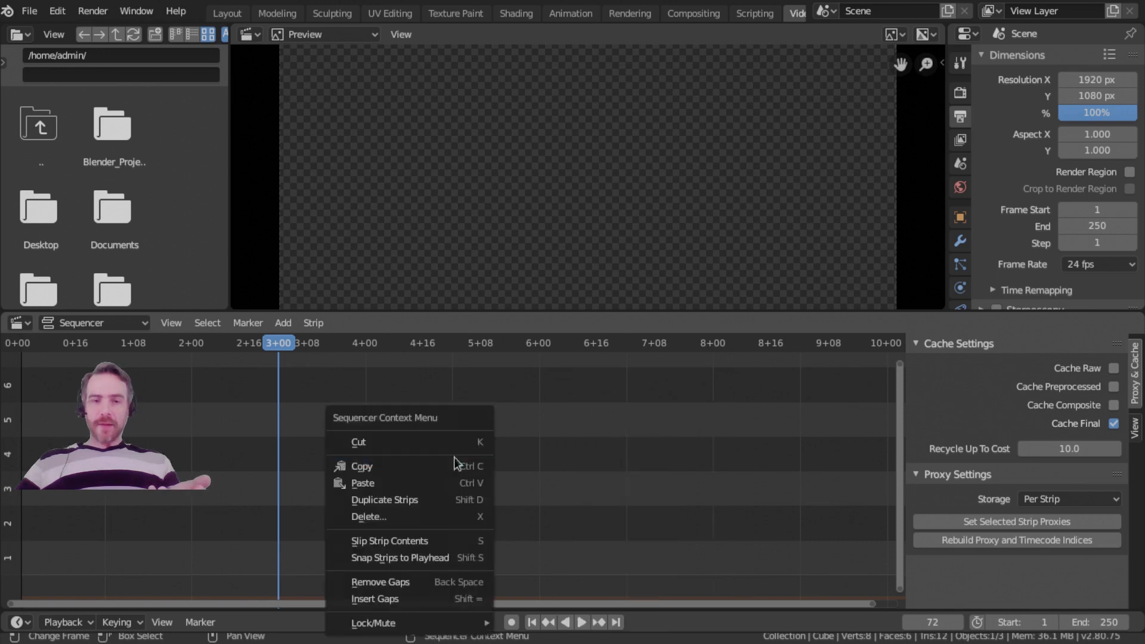
{"action": "left_click", "coordinate": [400, 461]}
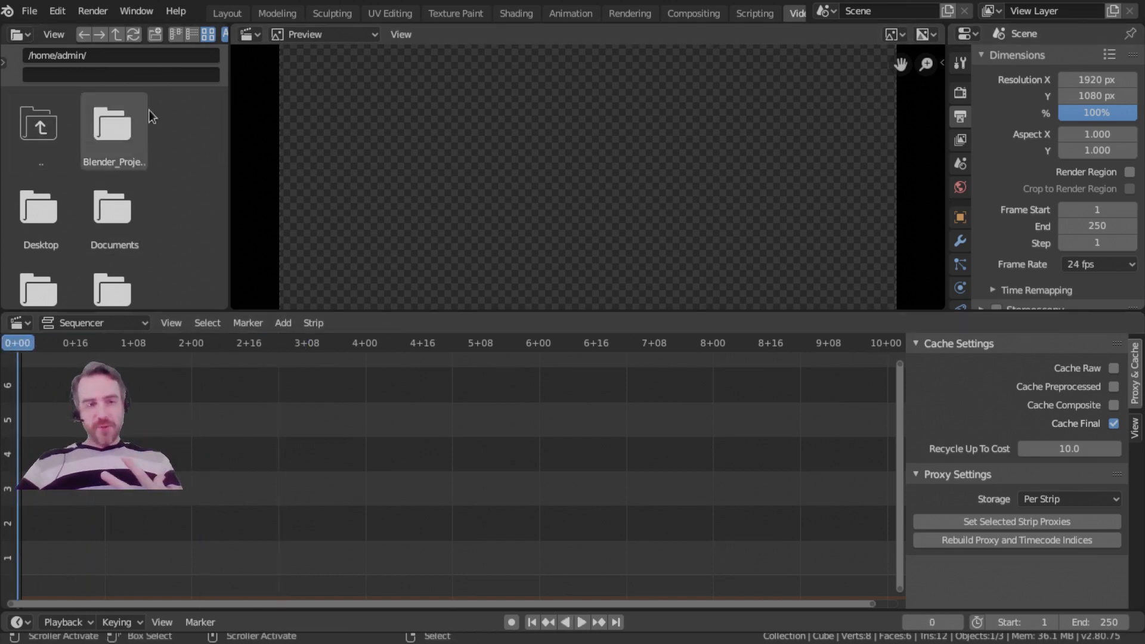
{"action": "mouse_move", "coordinate": [118, 136]}
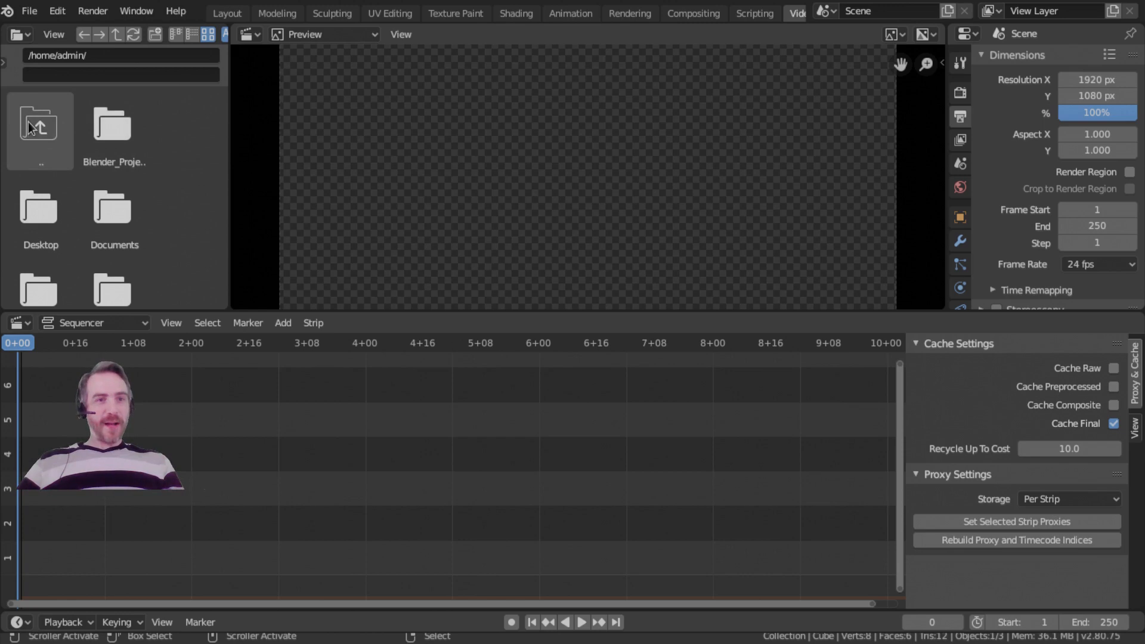
{"action": "mouse_move", "coordinate": [110, 59]}
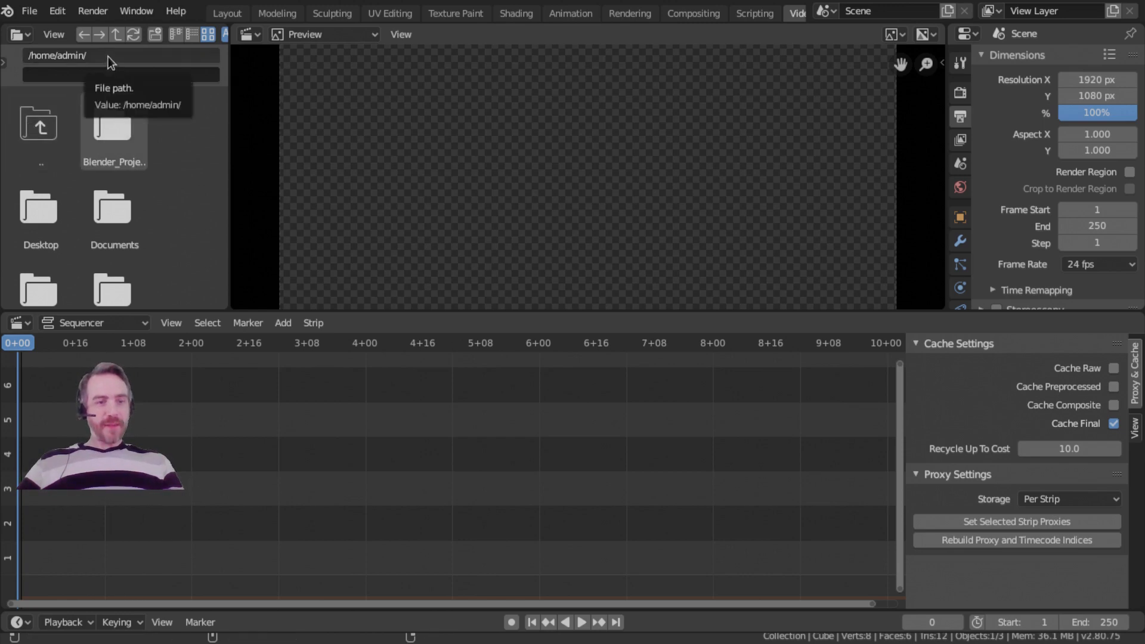
{"action": "left_click", "coordinate": [283, 323]}
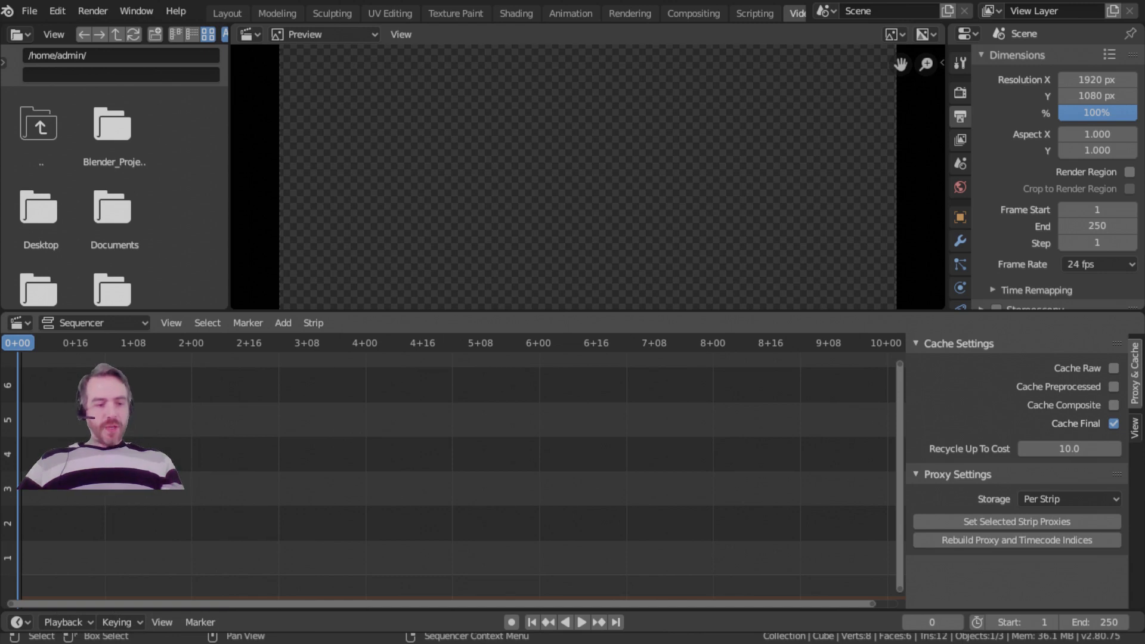
- Choose Movie from the sequencer's Add menu
{"action": "left_click", "coordinate": [283, 323]}
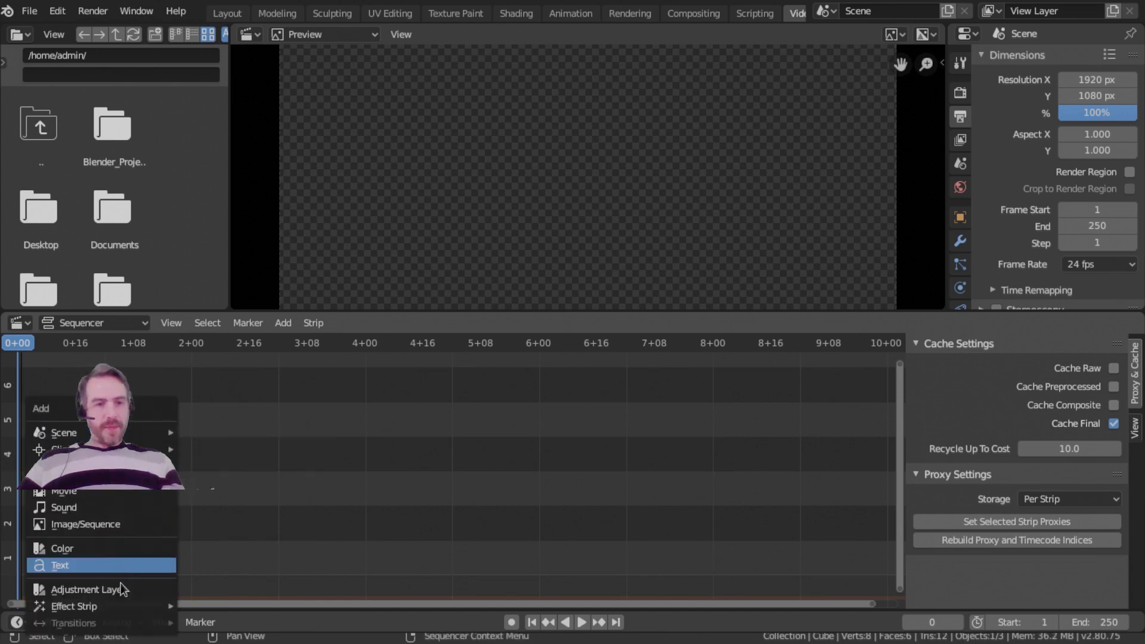
{"action": "mouse_move", "coordinate": [86, 524]}
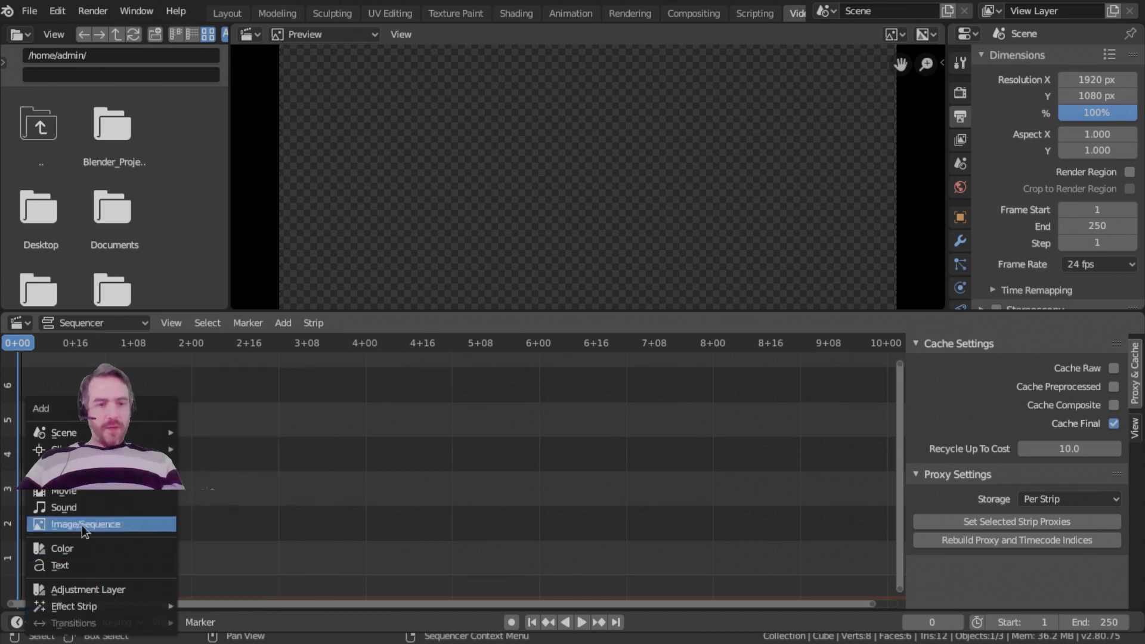
{"action": "mouse_move", "coordinate": [64, 433]}
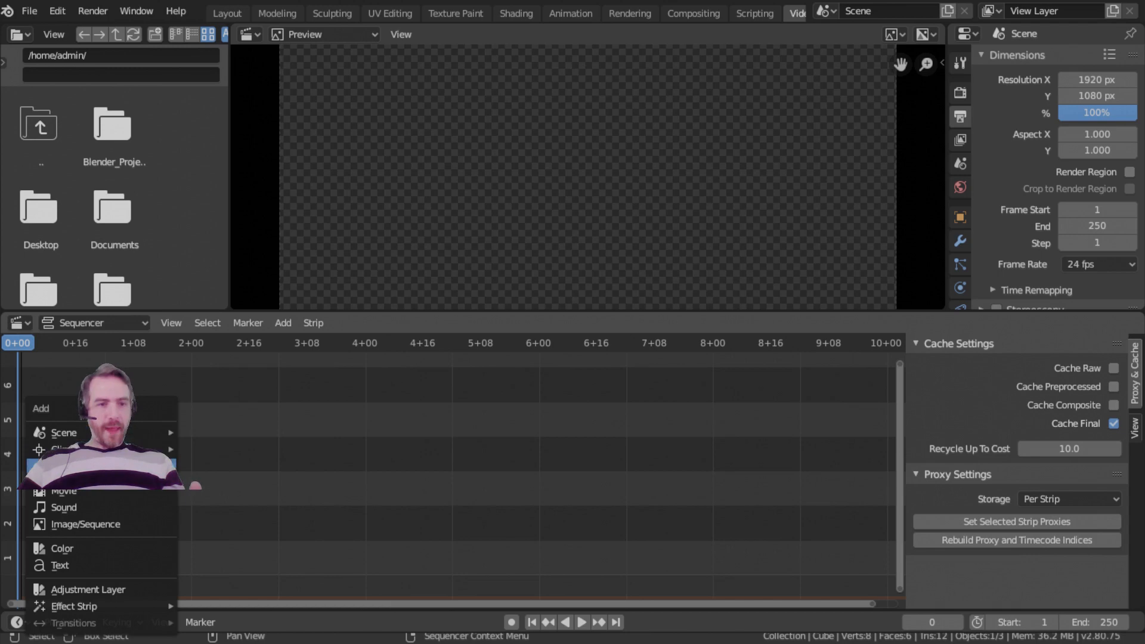
{"action": "mouse_move", "coordinate": [62, 549]}
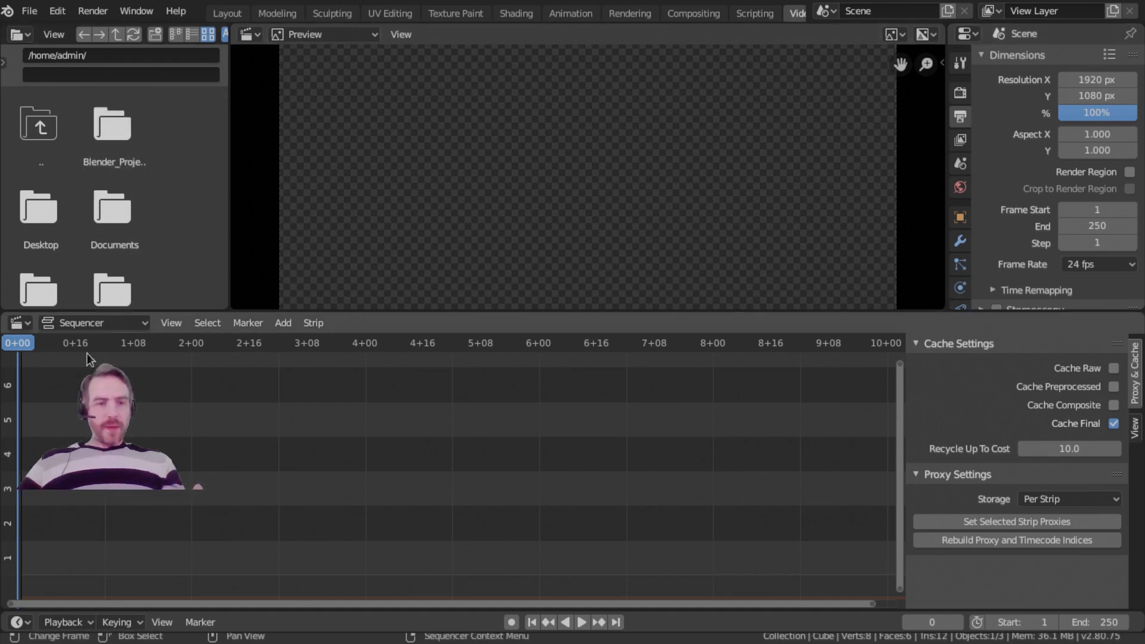
{"action": "left_click", "coordinate": [282, 322]}
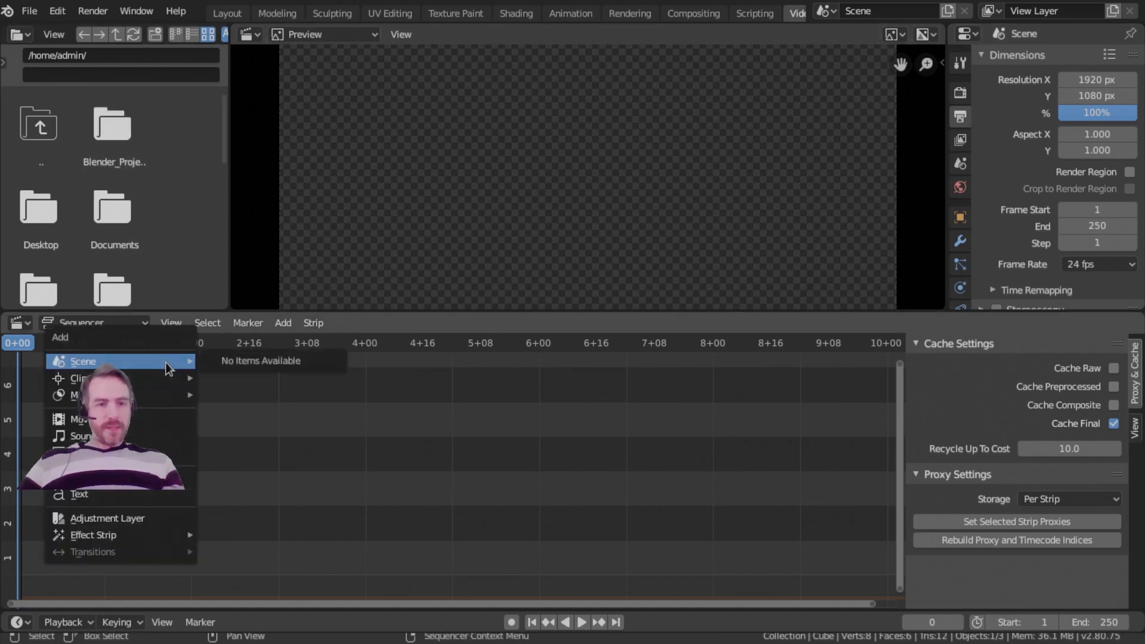
{"action": "mouse_move", "coordinate": [110, 418]}
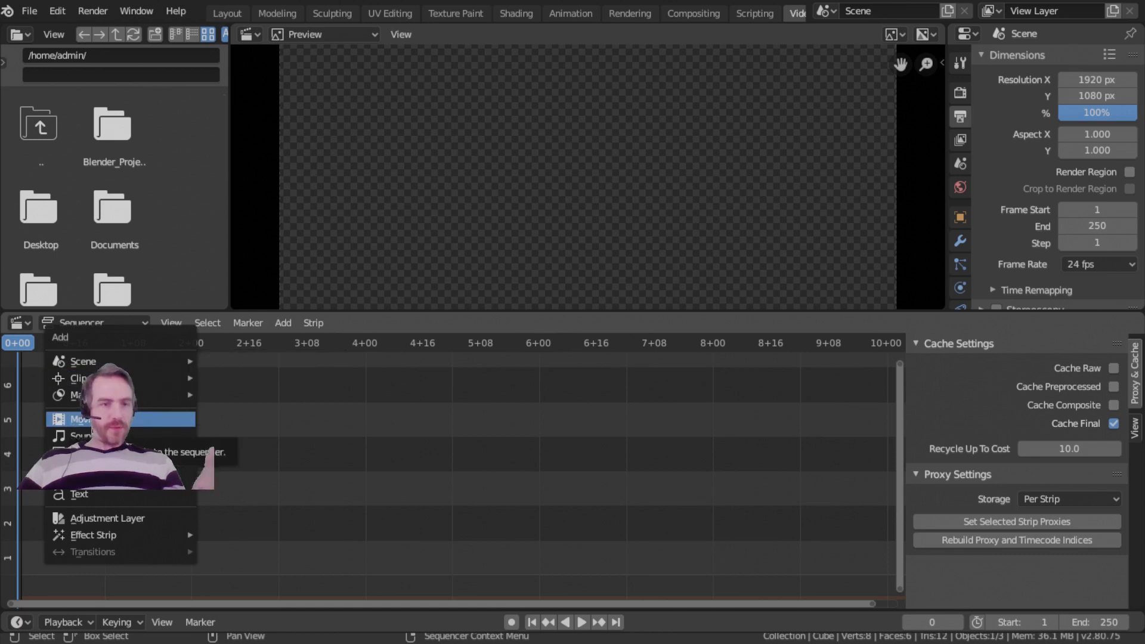
{"action": "mouse_move", "coordinate": [95, 436]}
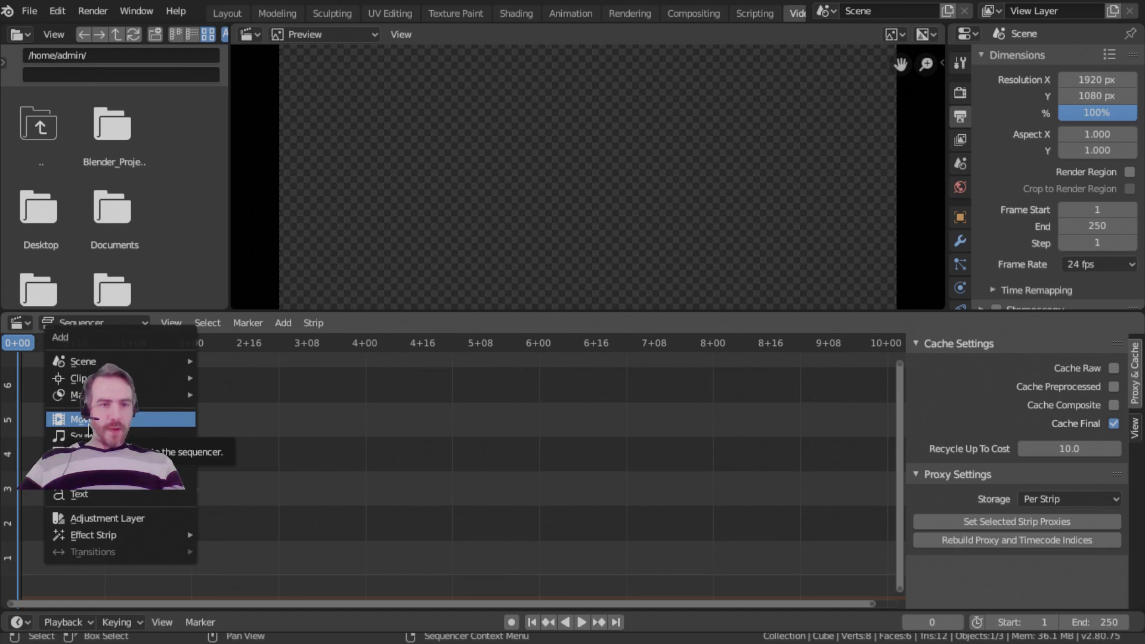
{"action": "left_click", "coordinate": [82, 419]}
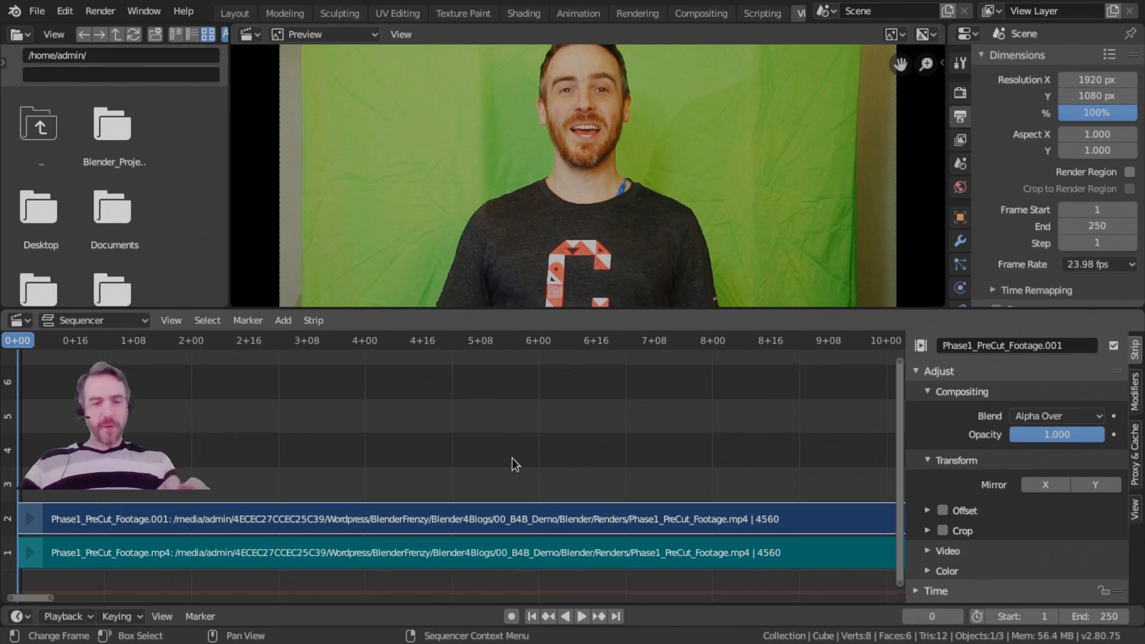
- Add Phase1_PreCut_Footage.mp4 as movie and audio strips from the file browser
{"action": "scroll", "scroll_direction": "down", "scroll_amount": 3}
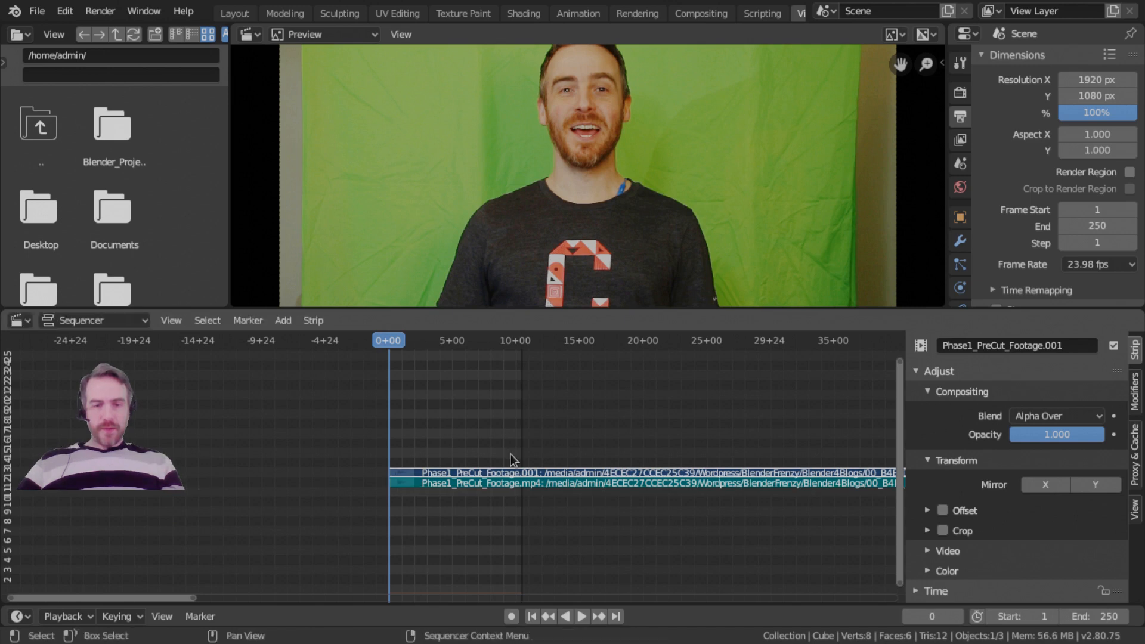
{"action": "mouse_move", "coordinate": [465, 504]}
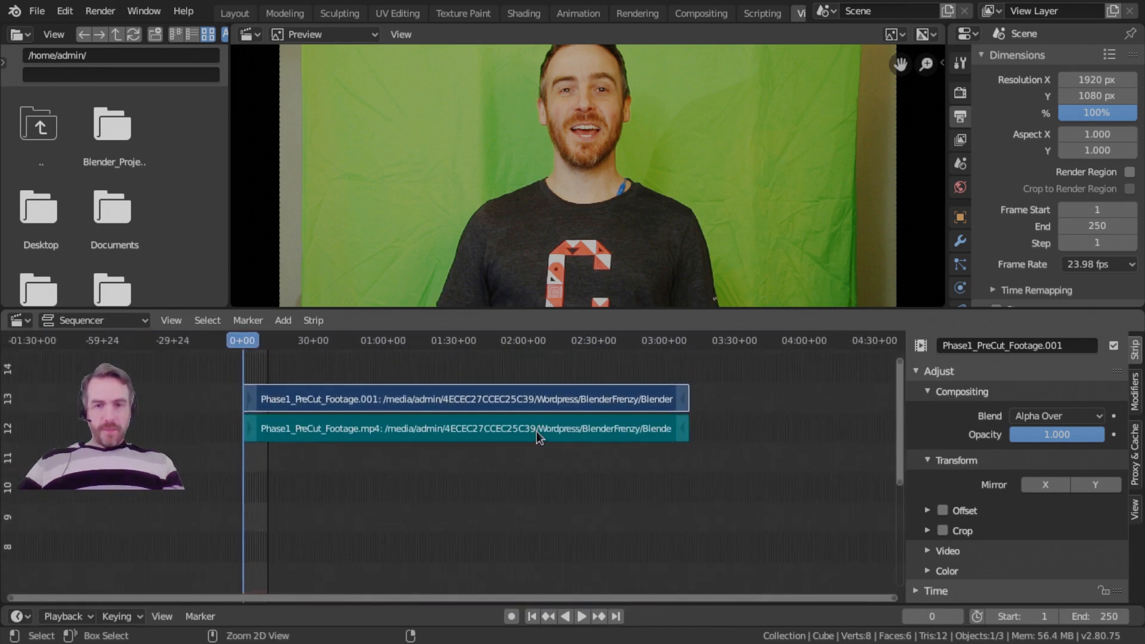
{"action": "left_click", "coordinate": [686, 340]}
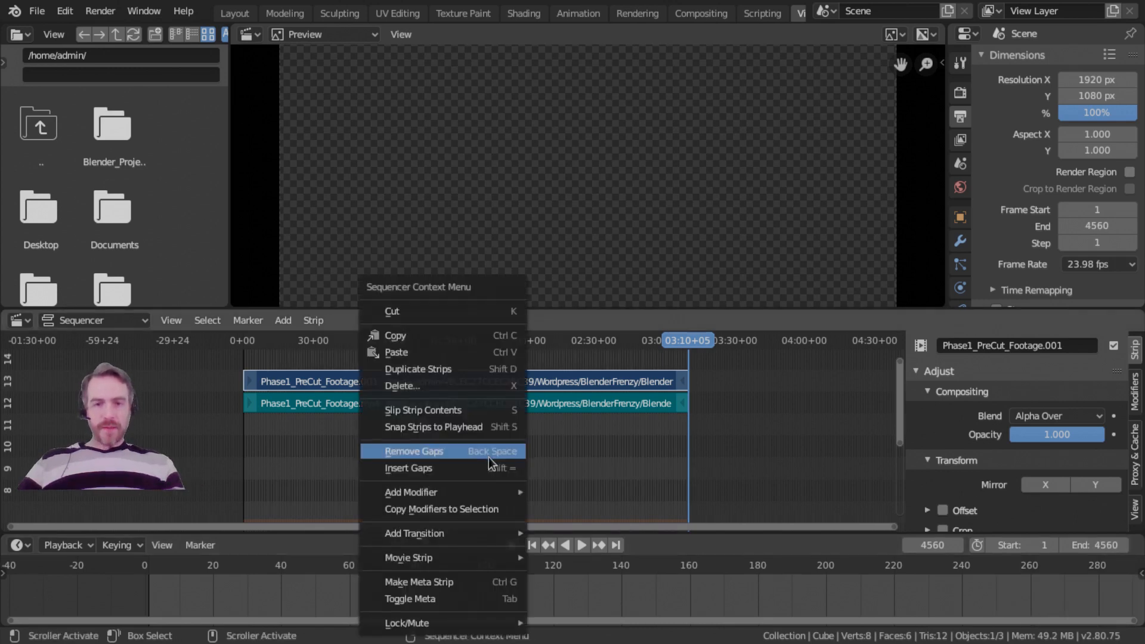
- Set the scene End frame to 4560 and scrub forward through the footage
{"action": "left_click", "coordinate": [414, 451]}
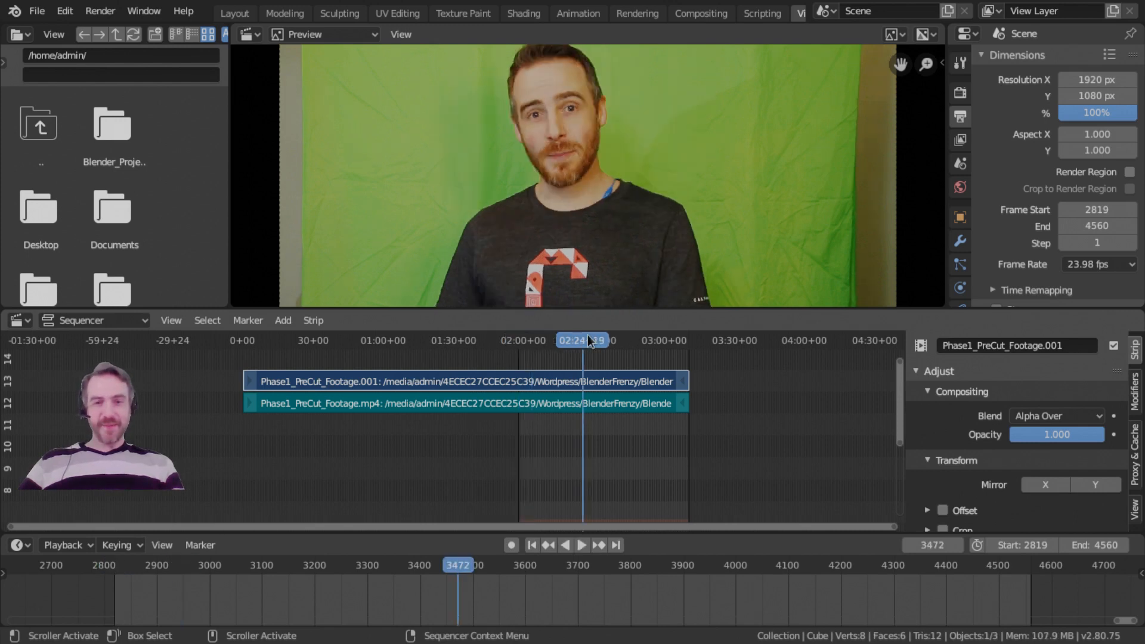
{"action": "left_click", "coordinate": [581, 545]}
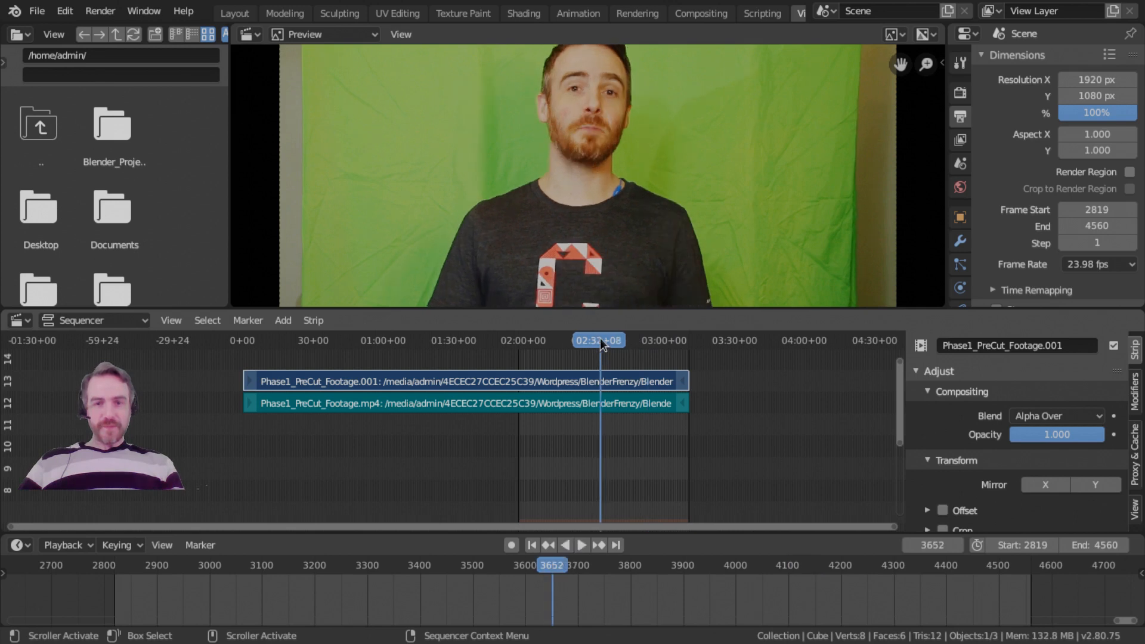
{"action": "left_click", "coordinate": [582, 544]}
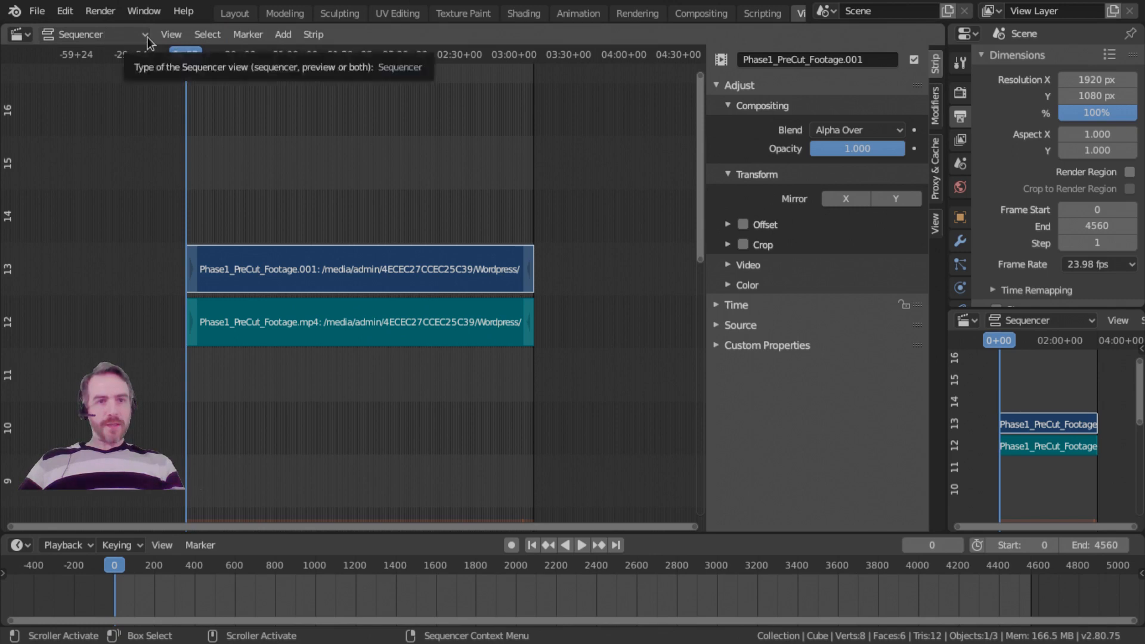
- Set the View Type to Sequencer/Preview and enlarge the preview above the strips
{"action": "left_click", "coordinate": [93, 34]}
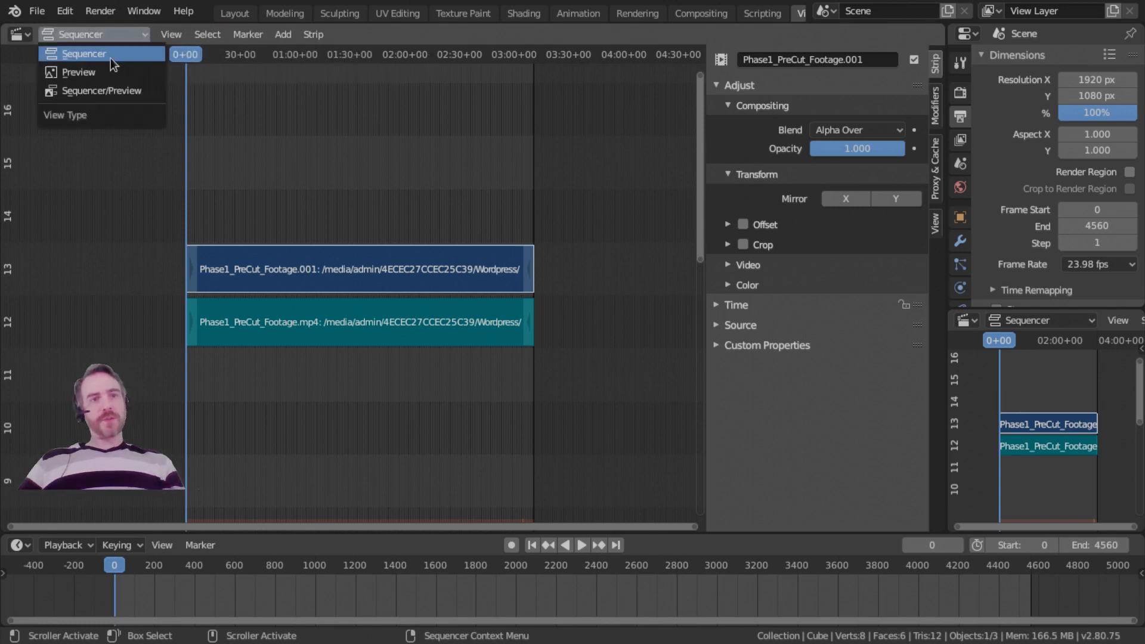
{"action": "left_click", "coordinate": [79, 71]}
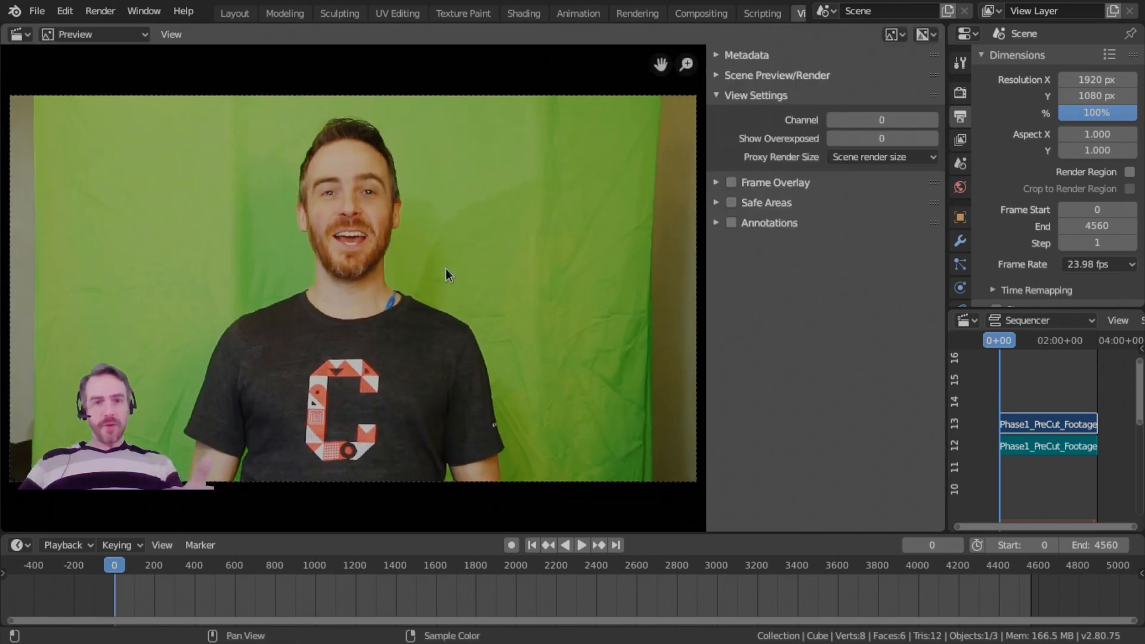
{"action": "left_click", "coordinate": [94, 33]}
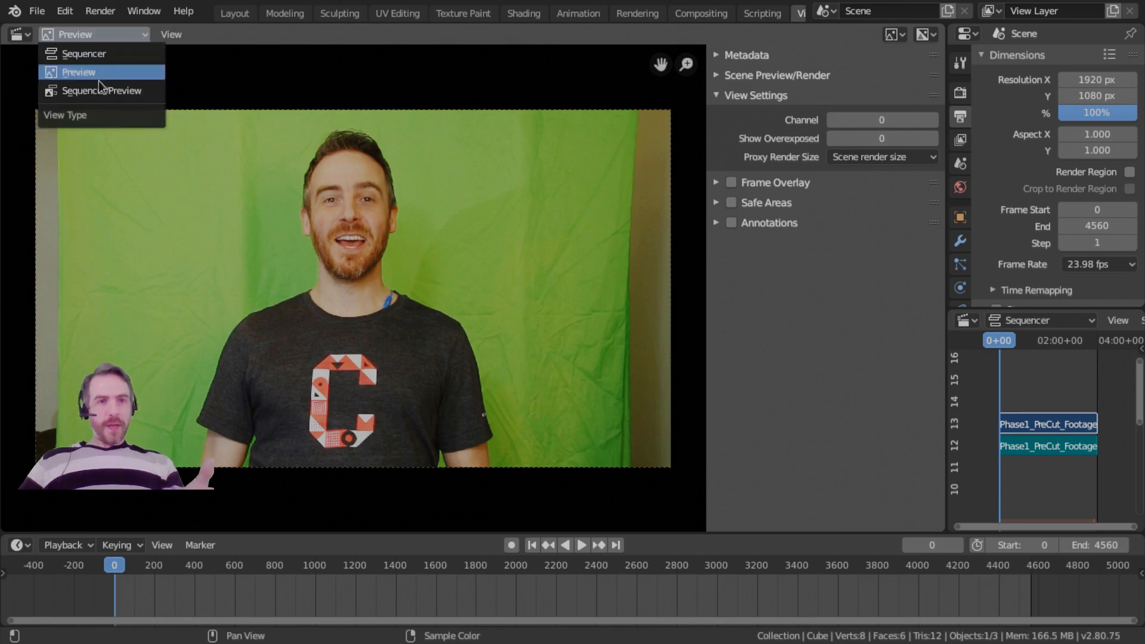
{"action": "left_click", "coordinate": [101, 90]}
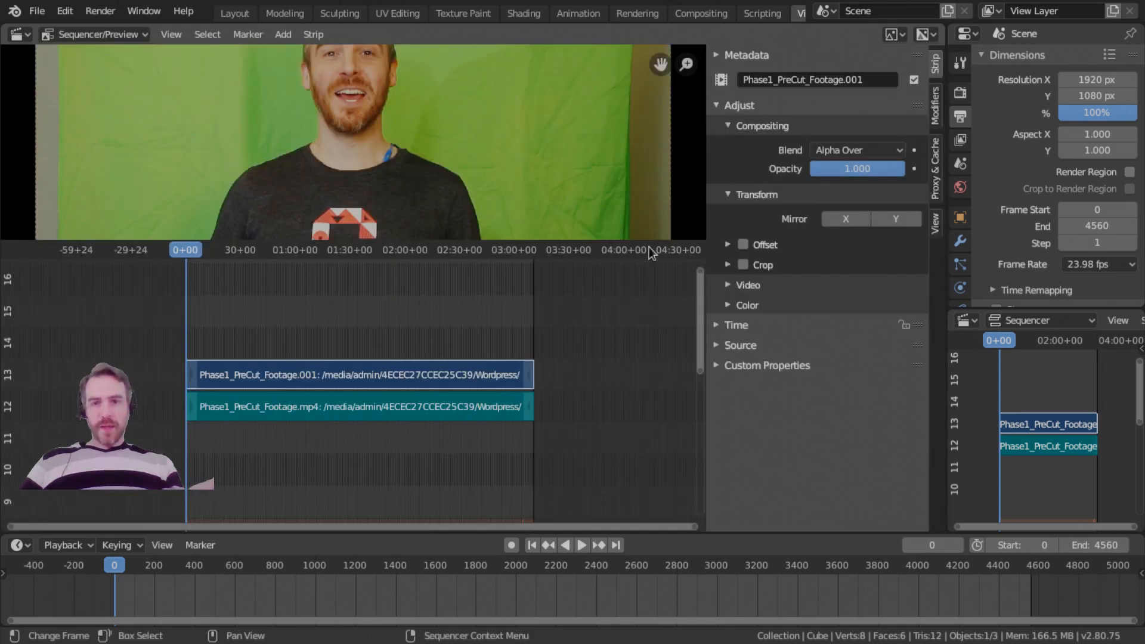
{"action": "left_click_drag", "start_coordinate": [661, 257], "coordinate": [661, 283]}
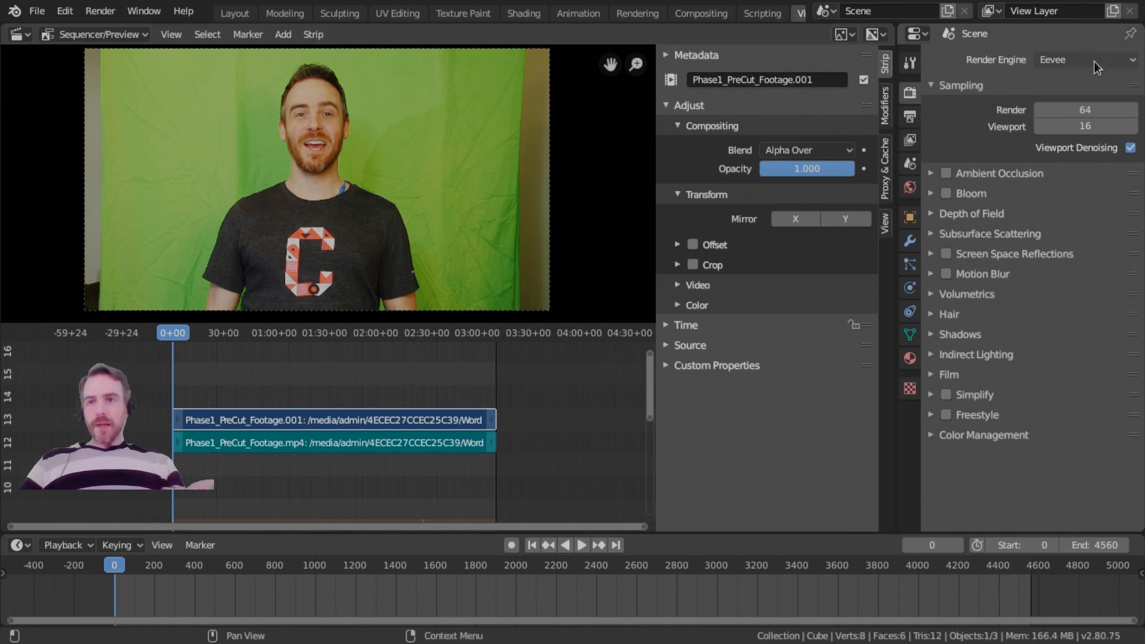
- Switch the render engine to Cycles, then back to Eevee
{"action": "left_click", "coordinate": [1084, 60]}
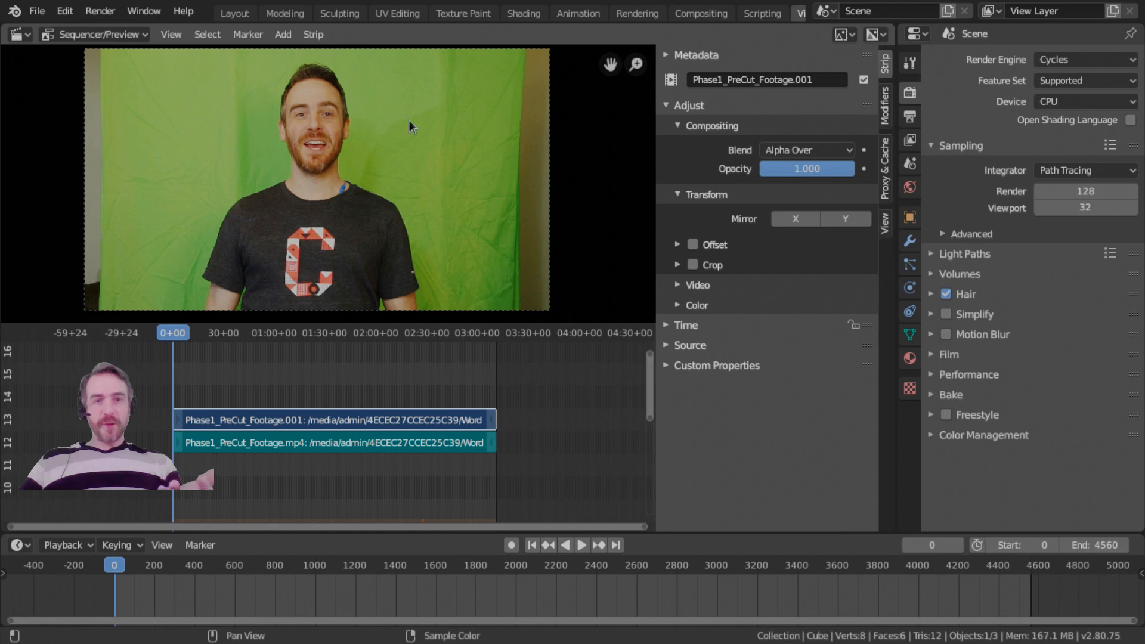
{"action": "left_click", "coordinate": [1084, 59]}
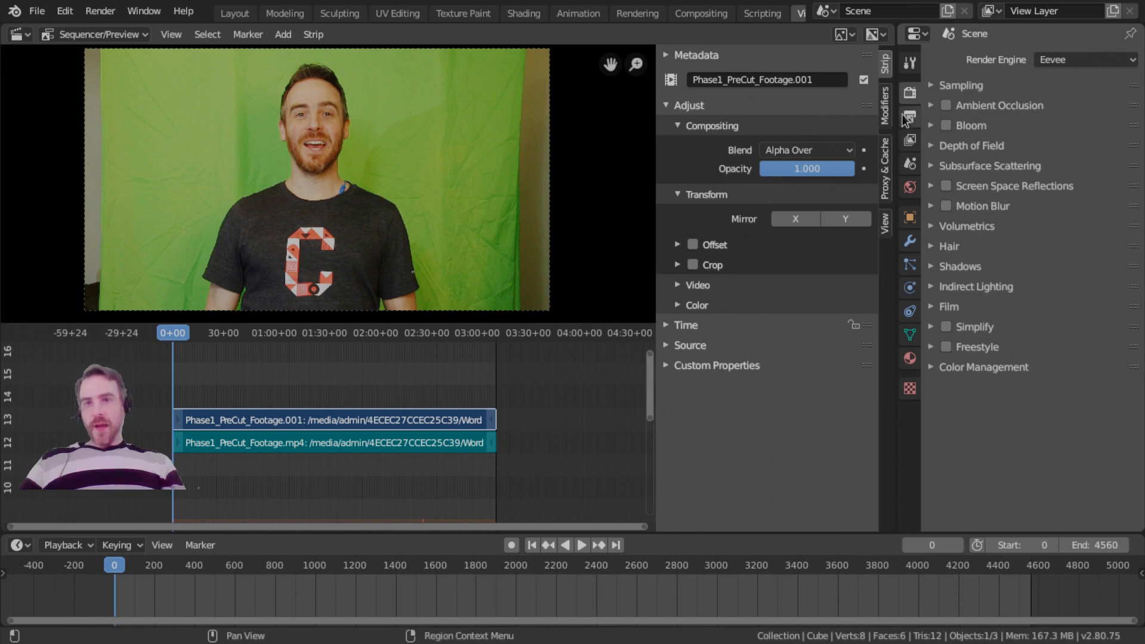
{"action": "mouse_move", "coordinate": [925, 374]}
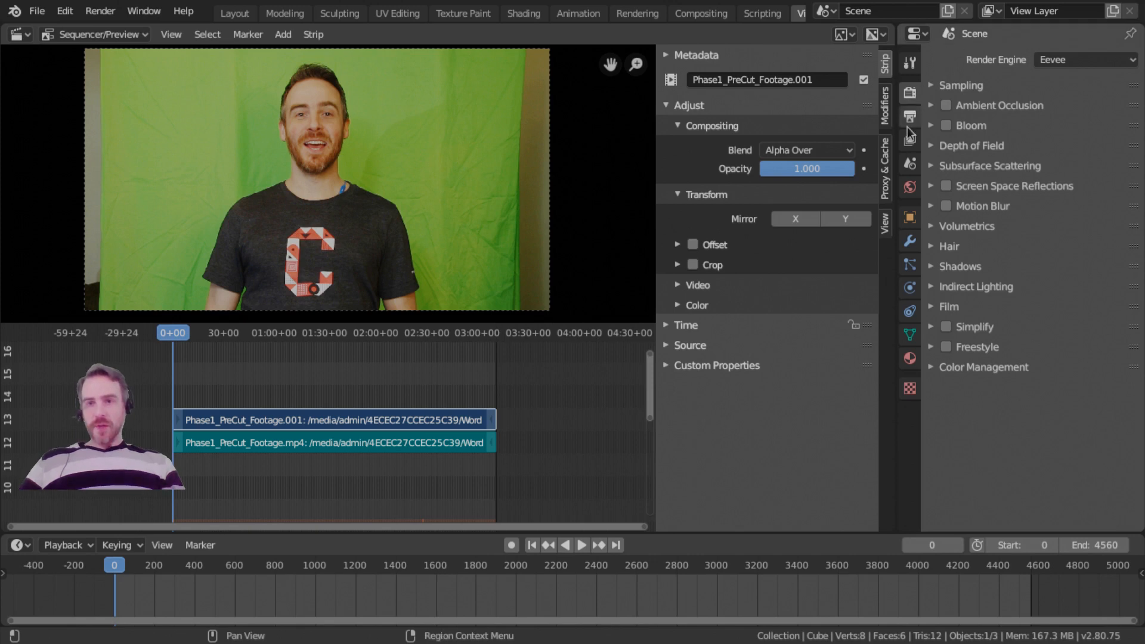
- Open Output Properties, collapse and re-expand Dimensions, and scroll through the sections
{"action": "left_click", "coordinate": [909, 117]}
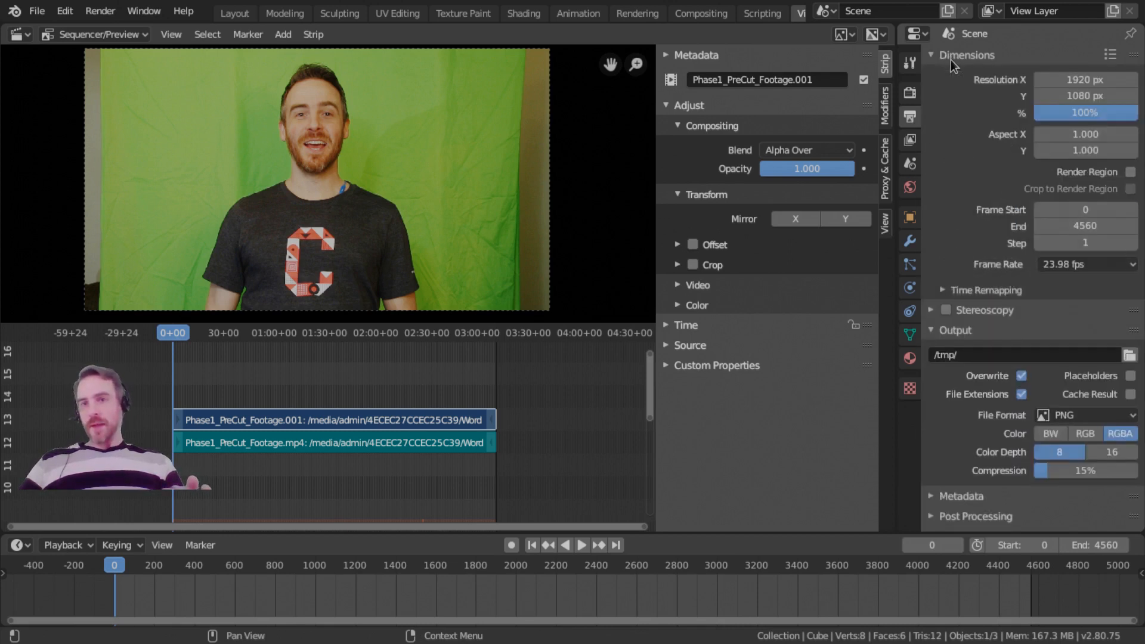
{"action": "left_click", "coordinate": [933, 55]}
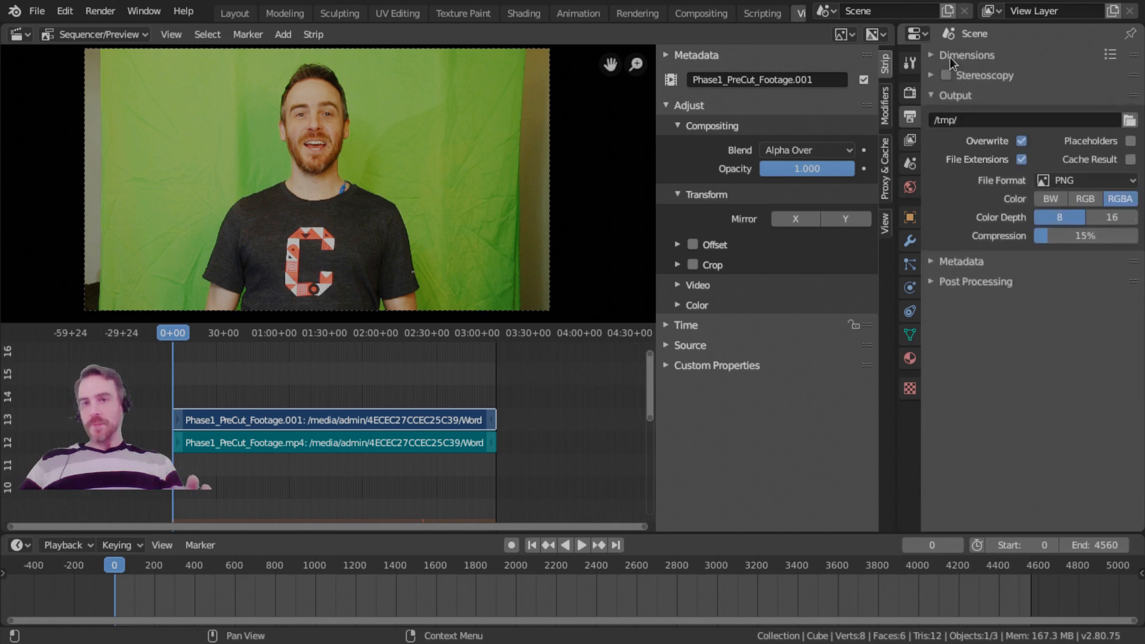
{"action": "left_click", "coordinate": [931, 95]}
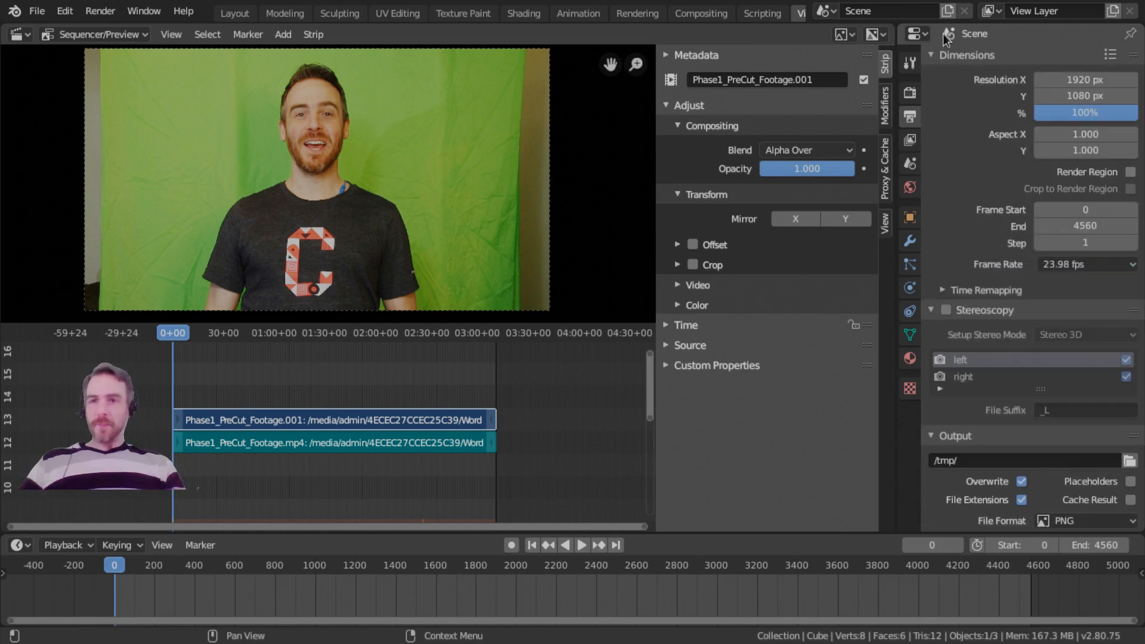
{"action": "mouse_move", "coordinate": [963, 80]}
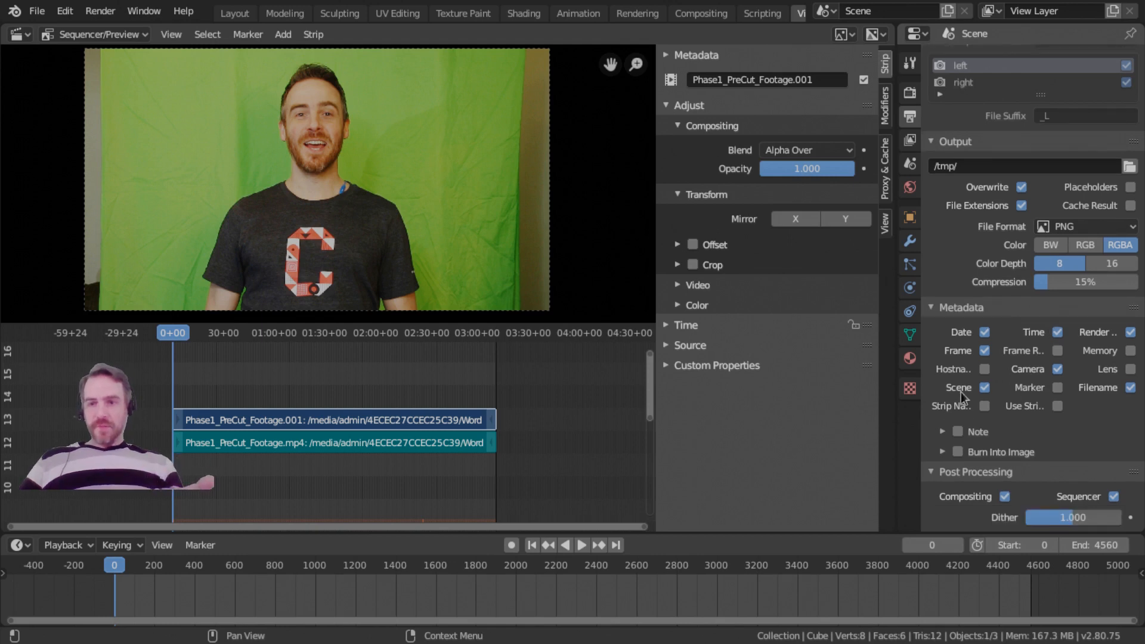
{"action": "scroll", "scroll_direction": "down", "scroll_amount": 3}
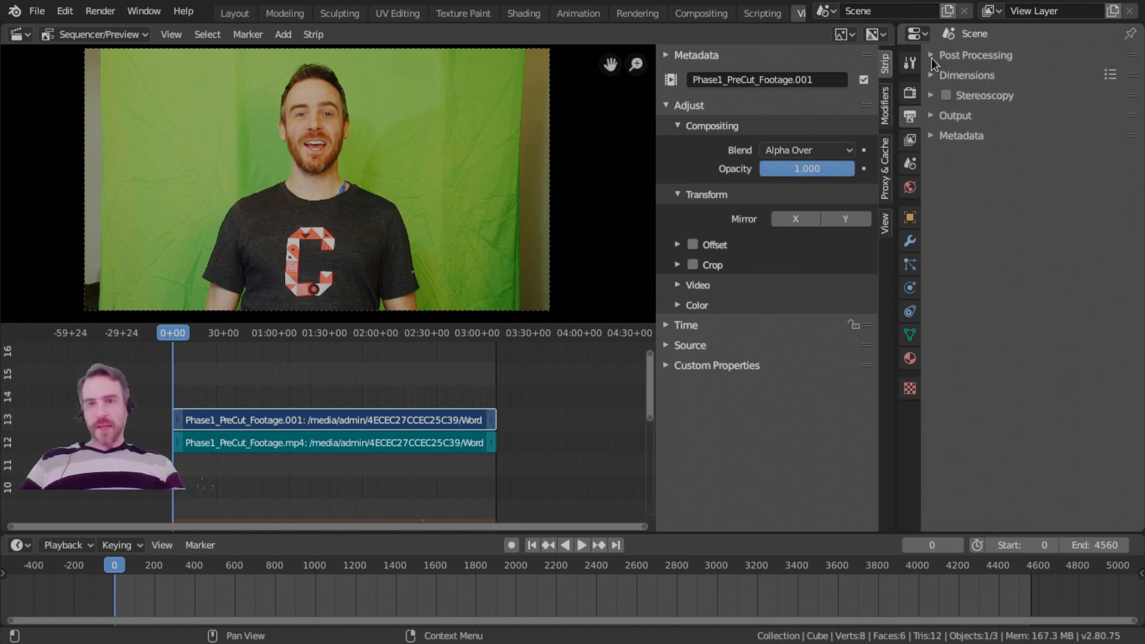
- Uncheck Compositing under Post Processing, keeping Sequencer enabled and dither at 1.0
{"action": "left_click", "coordinate": [934, 55]}
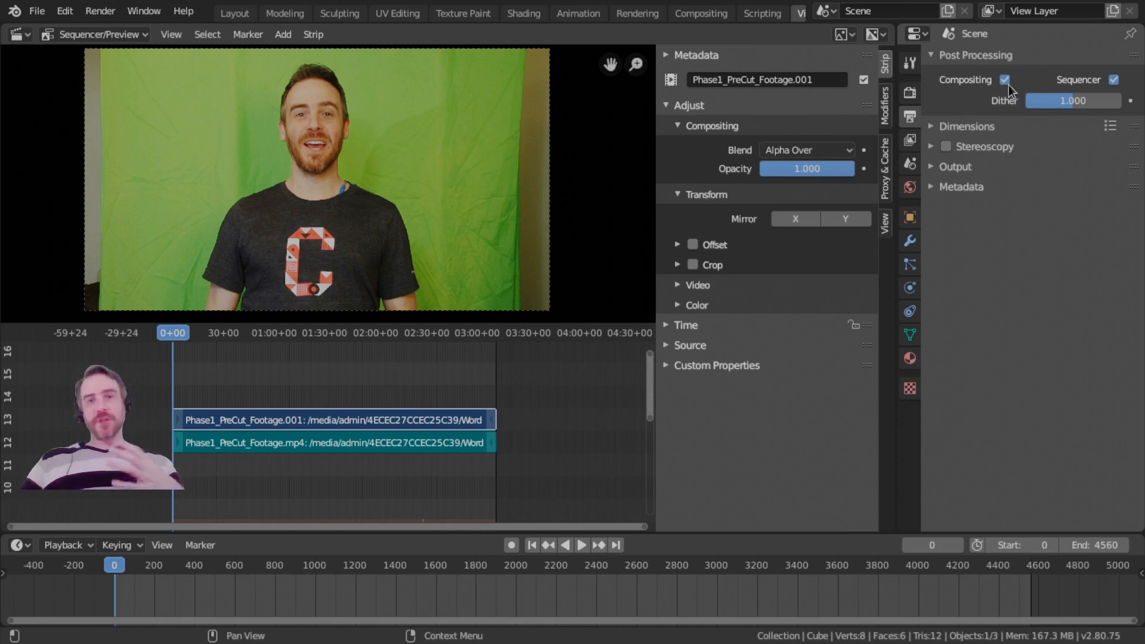
{"action": "left_click", "coordinate": [1006, 80]}
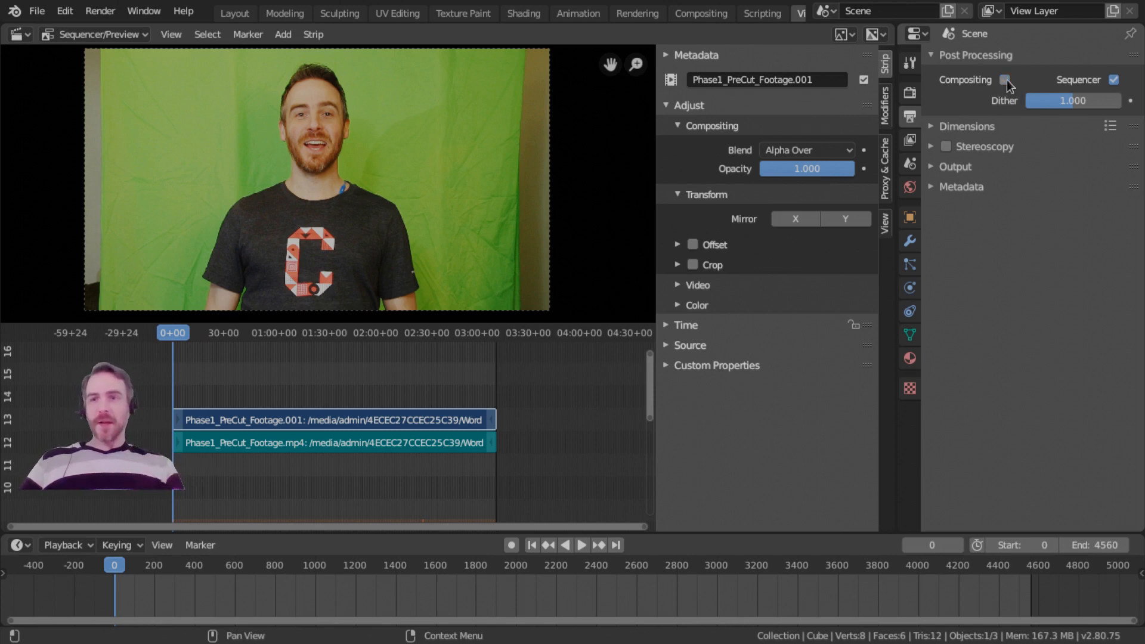
{"action": "left_click", "coordinate": [1009, 80]}
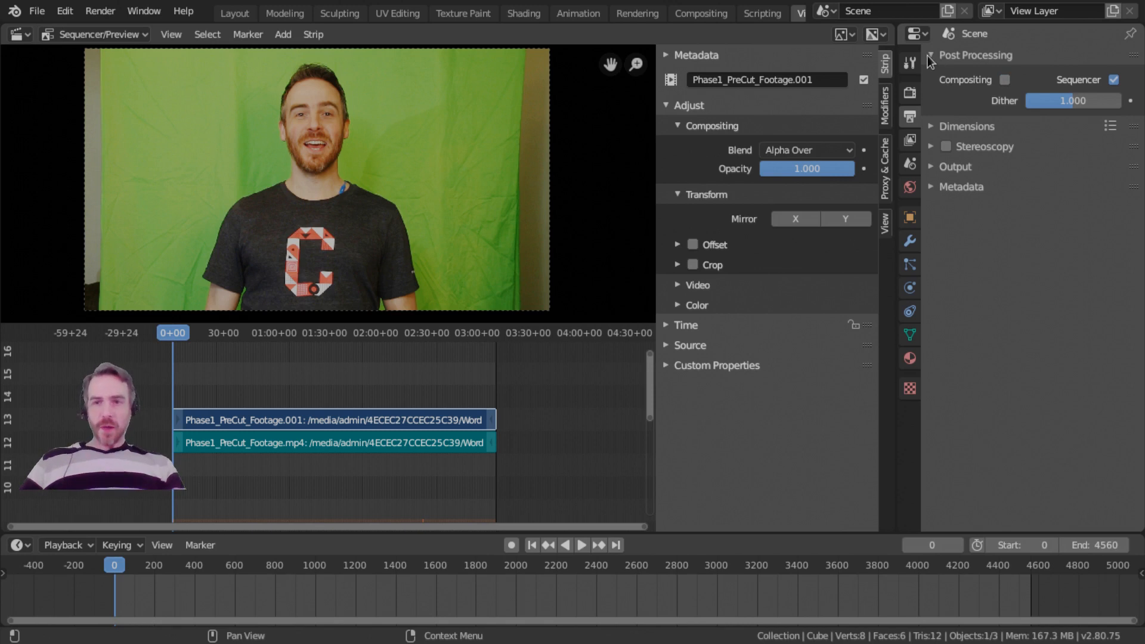